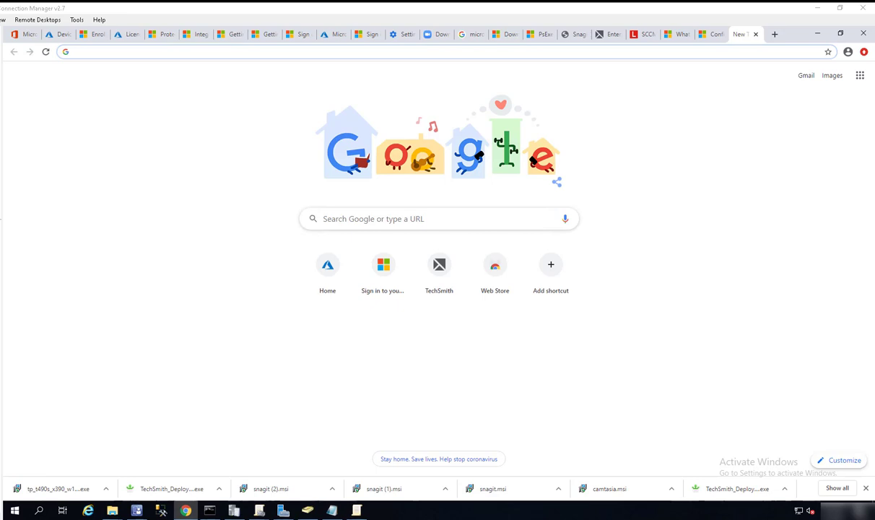
mouse_move(384, 233)
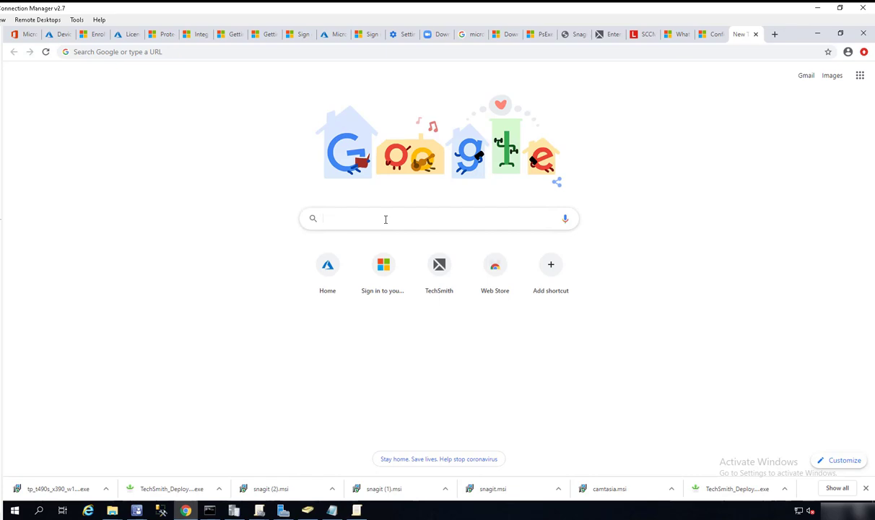
Search for 'Download Office ODT' and start the Office Deployment Tool download from microsoft.com
text(Download Office ODT)
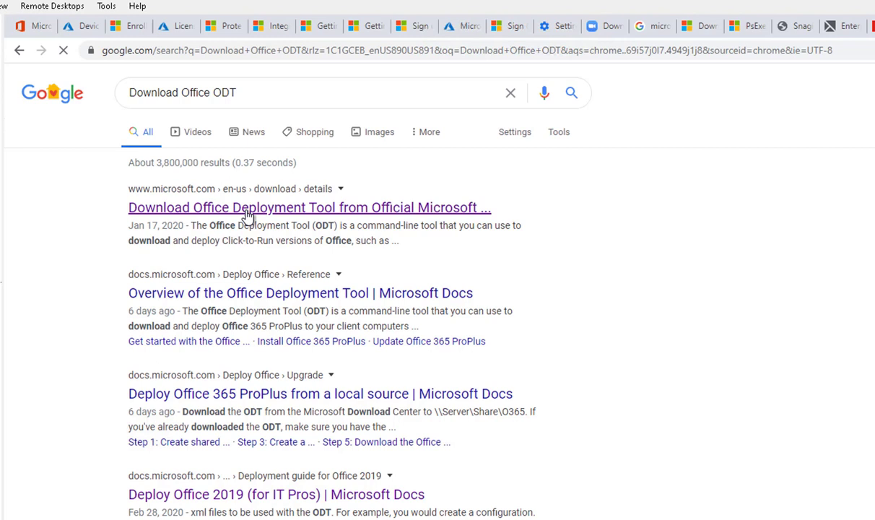
mouse_move(273, 218)
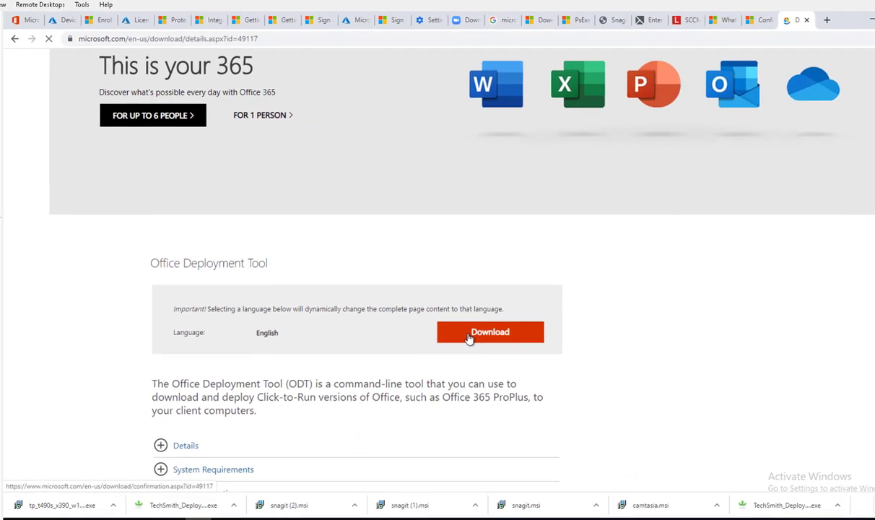
click(490, 331)
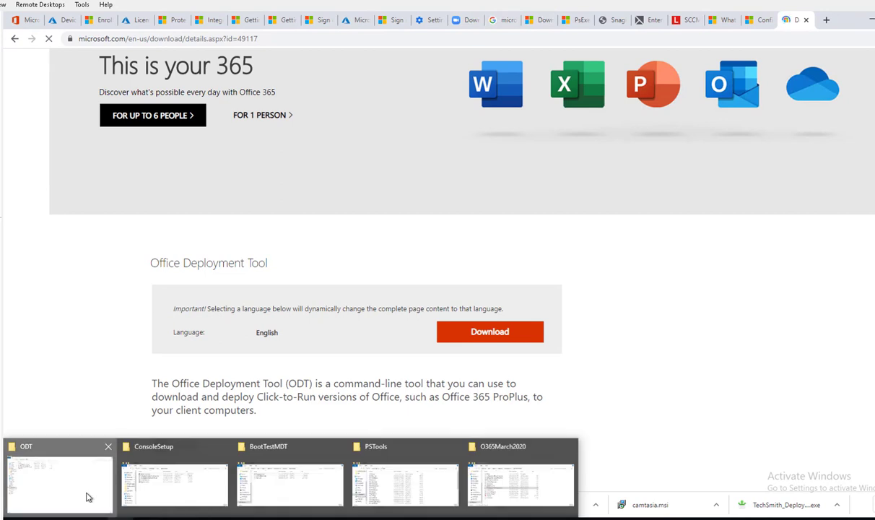
Show the C:\ODT folder and check the Office source folder's size
click(59, 484)
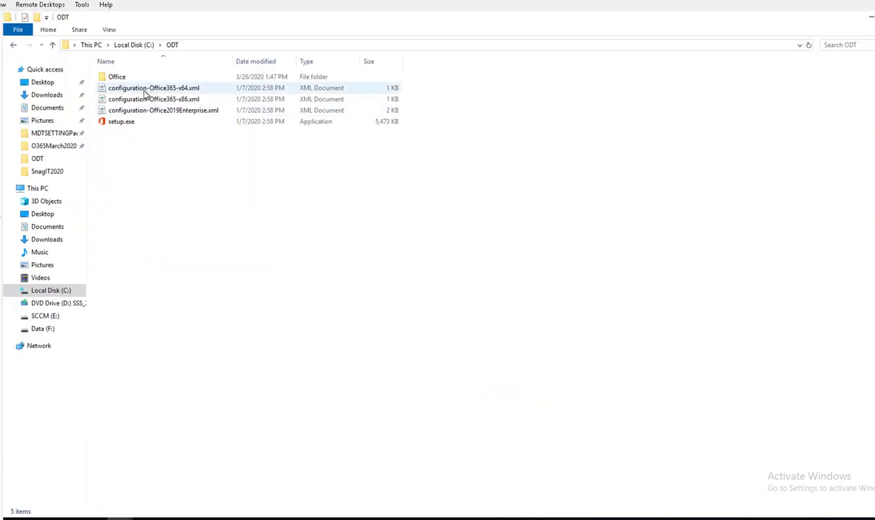
click(117, 77)
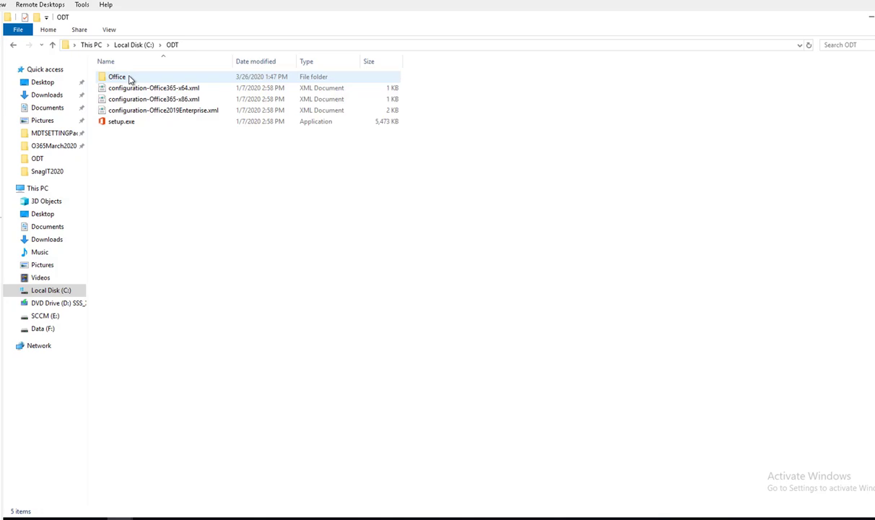
mouse_move(117, 77)
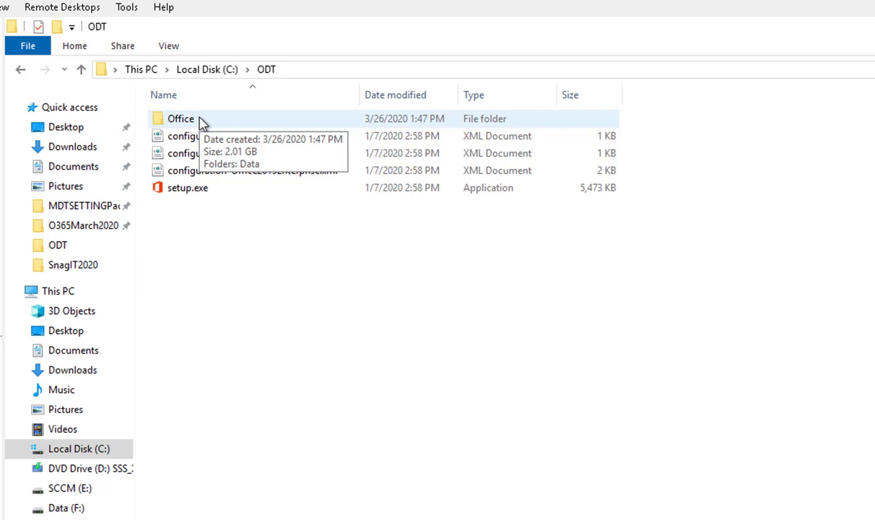
click(188, 188)
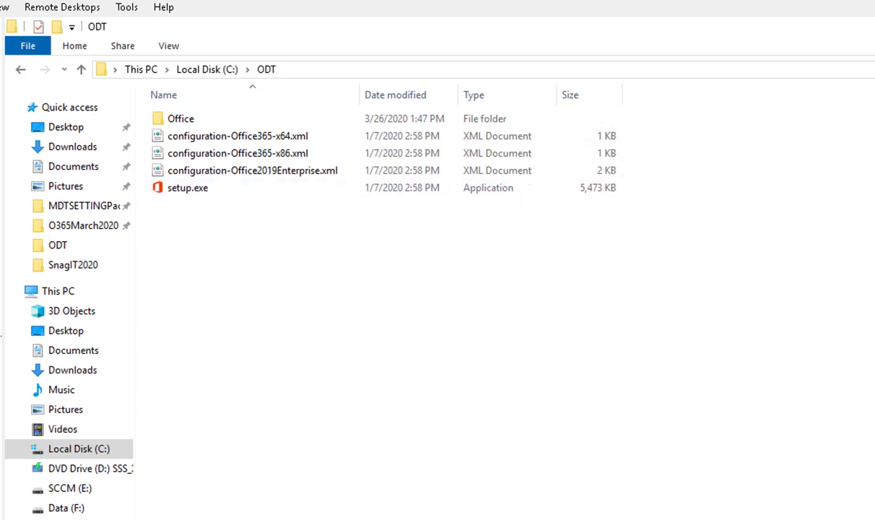
mouse_move(320, 347)
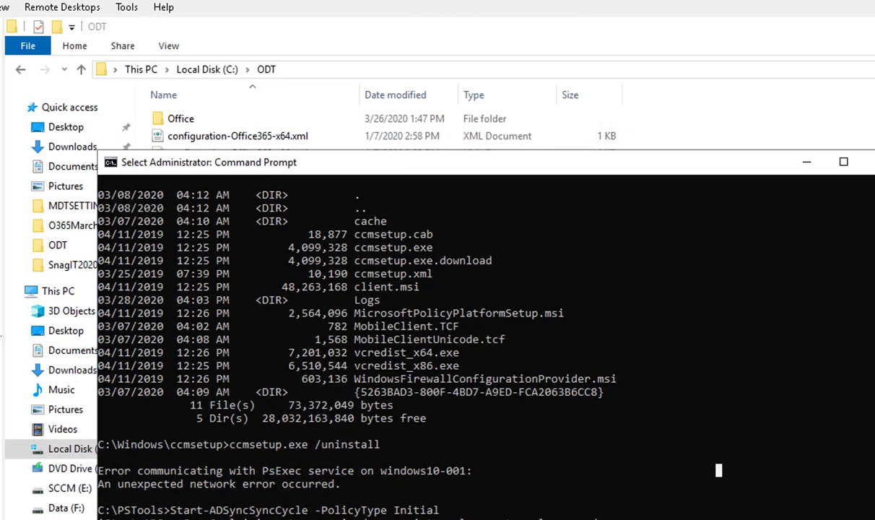
mouse_move(692, 436)
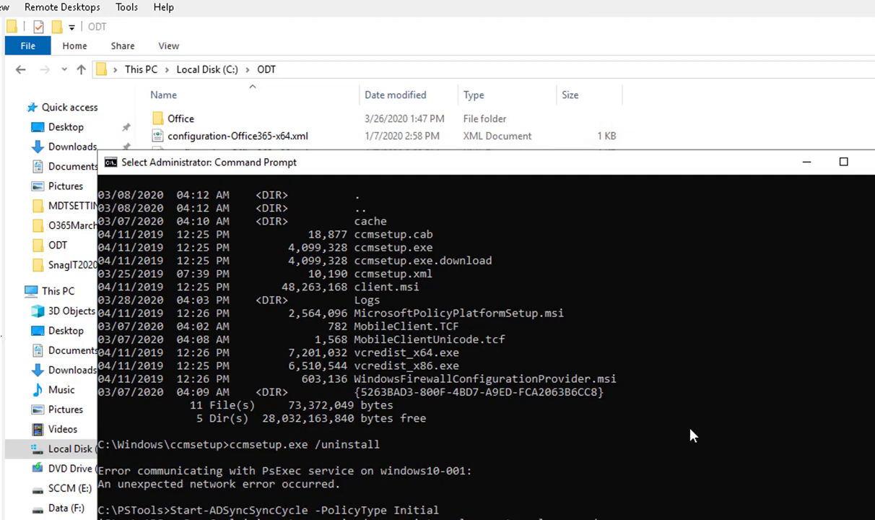
Change to C:\ODT and stage 'setup.exe /download' at the prompt without running it
text(cd\)
text(cd odt)
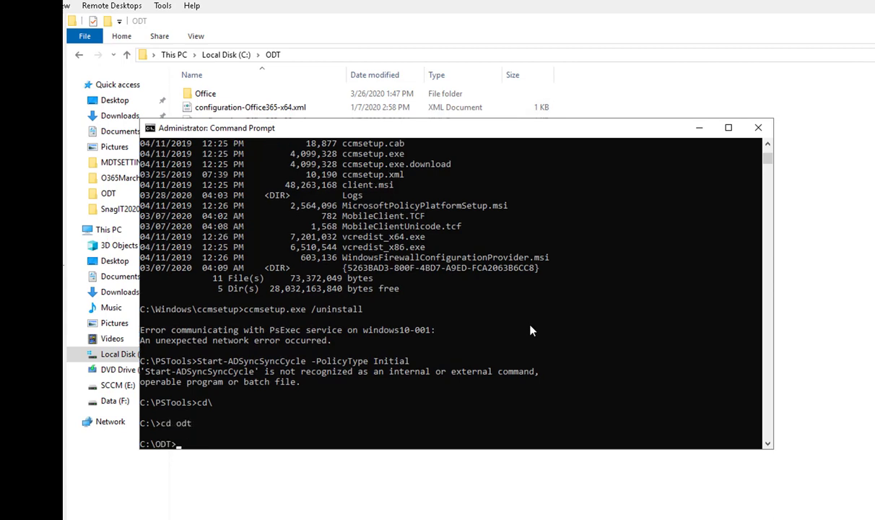
text(setup)
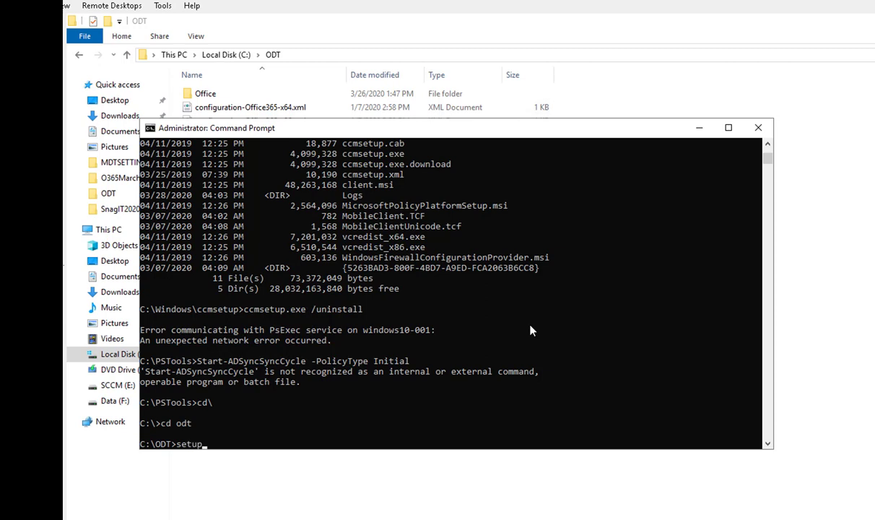
text(.exe)
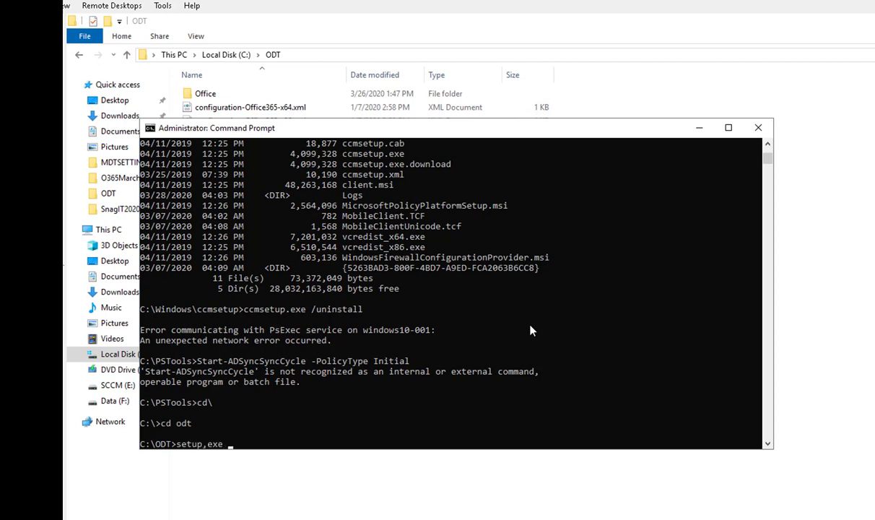
key(BackSpace)
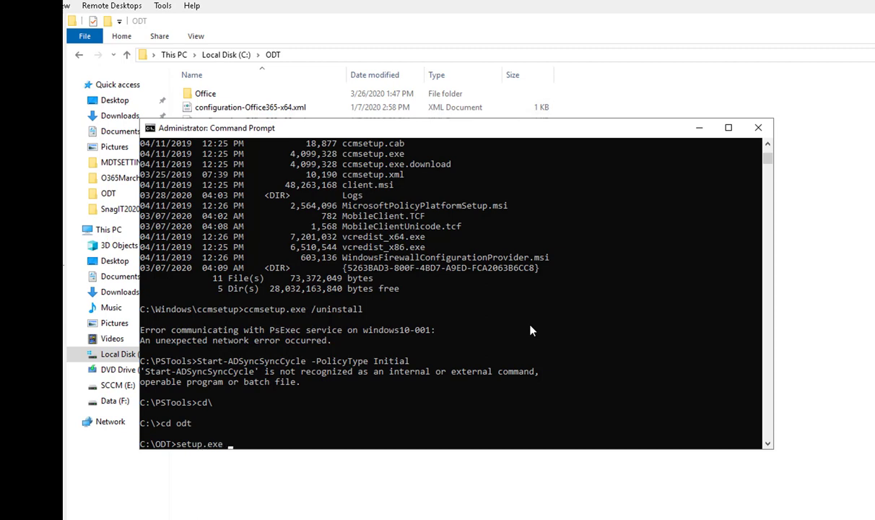
text(/)
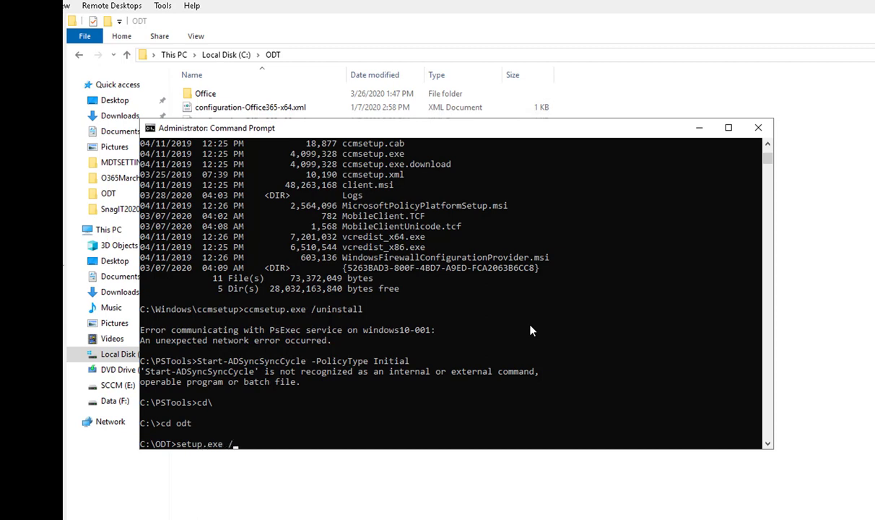
text(downlo)
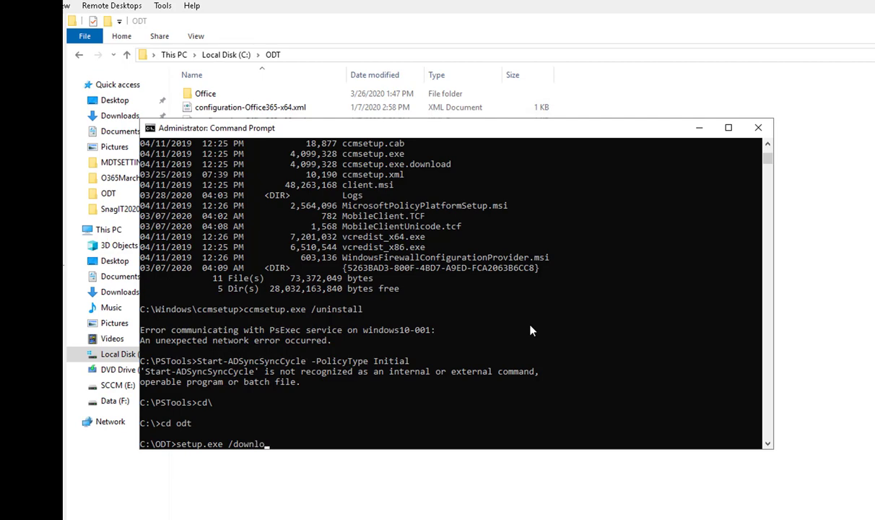
text(ad)
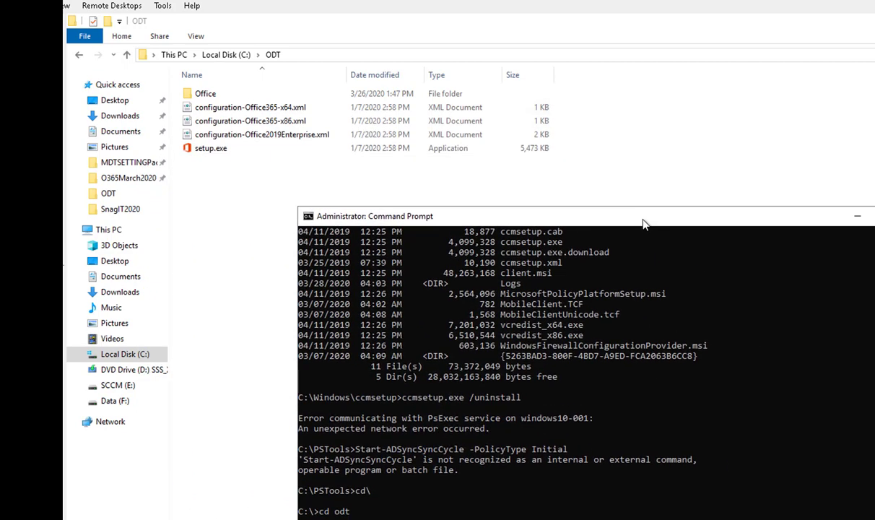
Move the Command Prompt aside and select the x86 configuration file
click(262, 135)
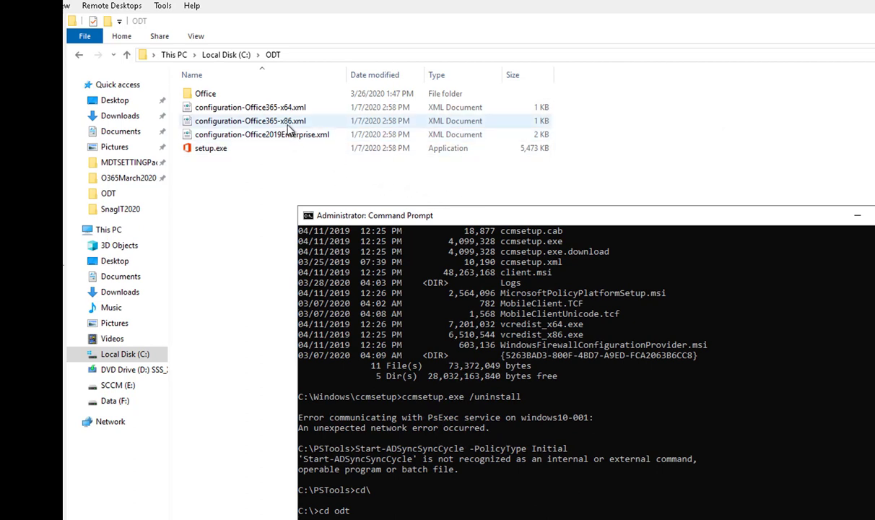
click(251, 107)
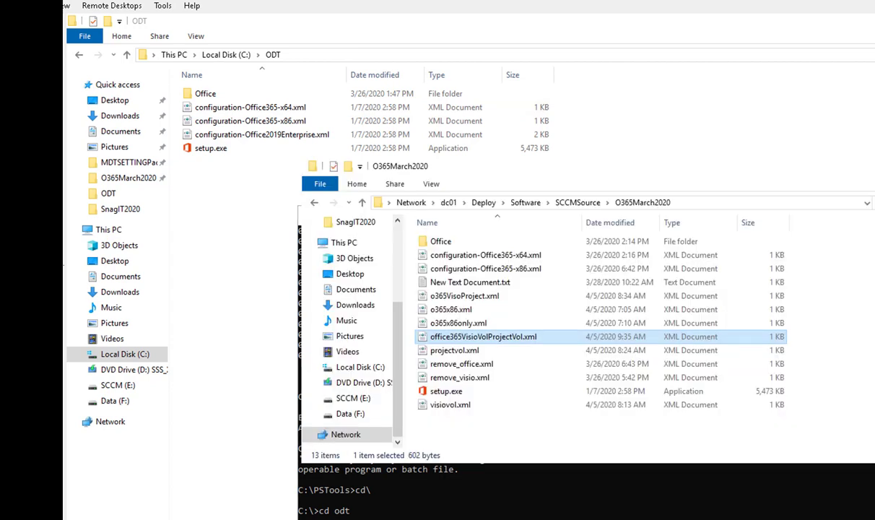
mouse_move(735, 186)
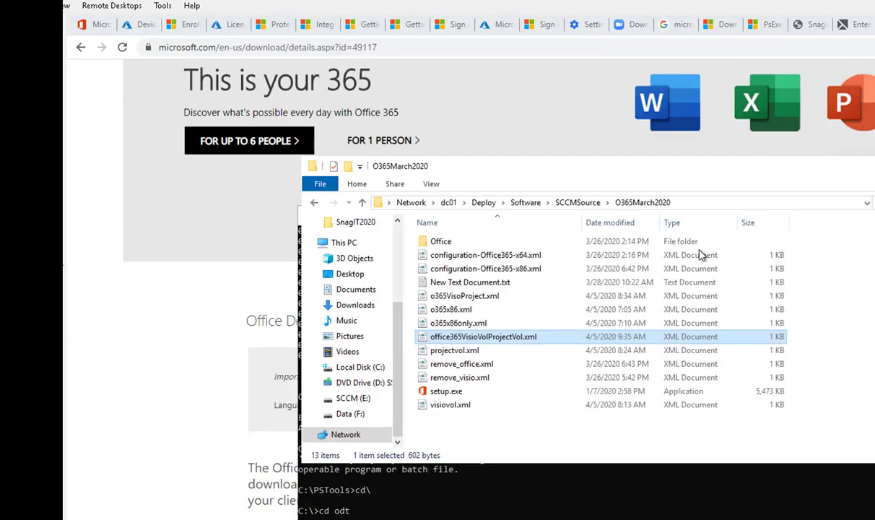
mouse_move(872, 186)
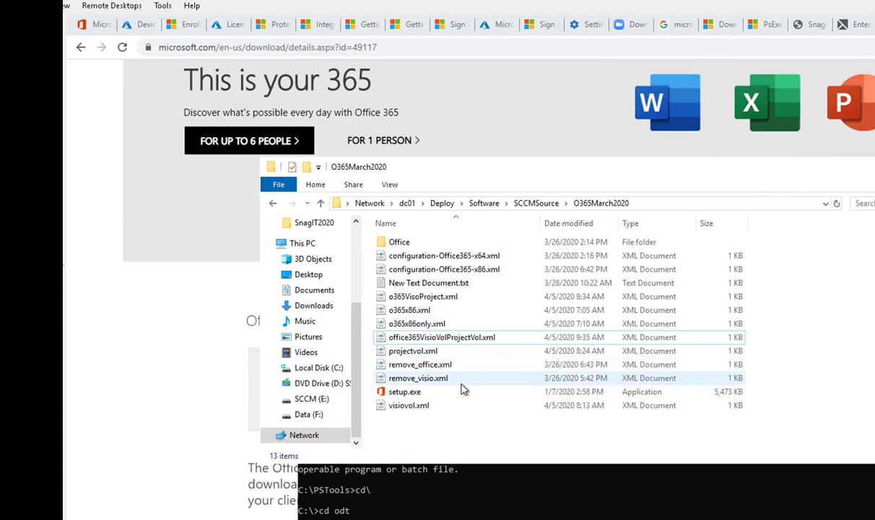
Open office365VisioVolProjectVol.xml from the O365March2020 share for editing in Notepad
click(413, 351)
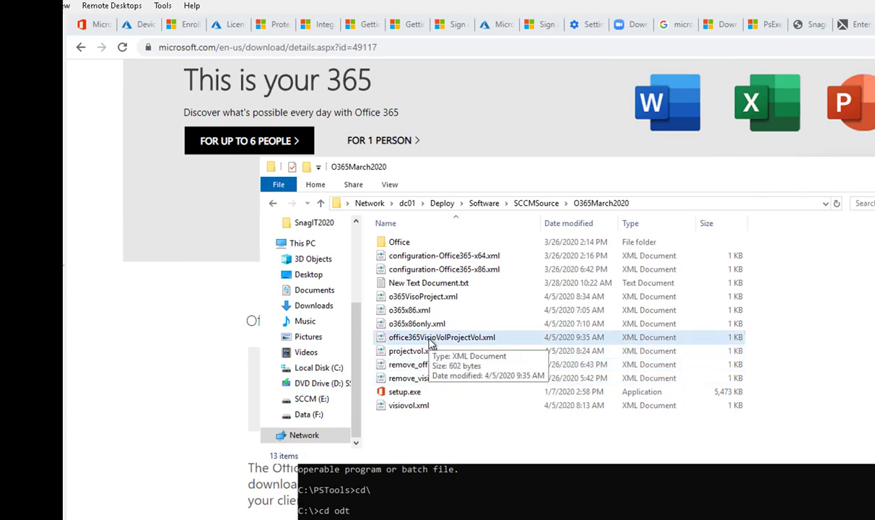
click(442, 337)
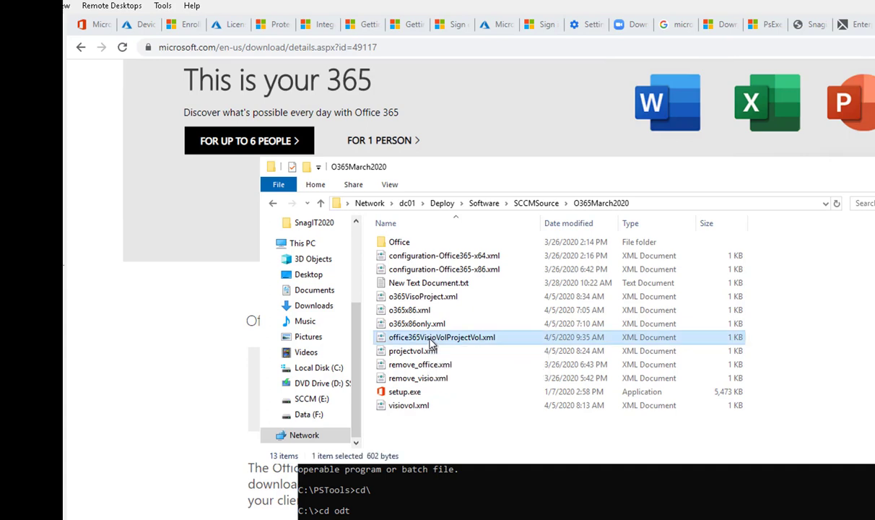
mouse_move(459, 341)
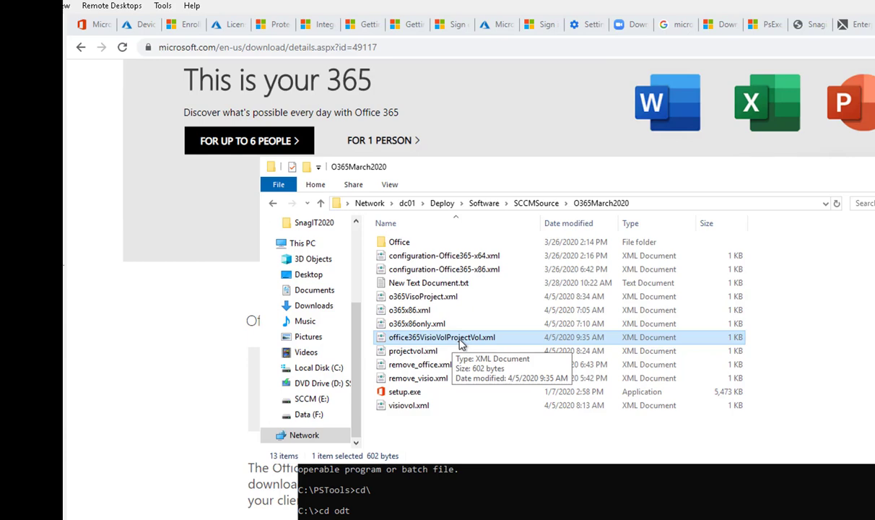
right_click(442, 338)
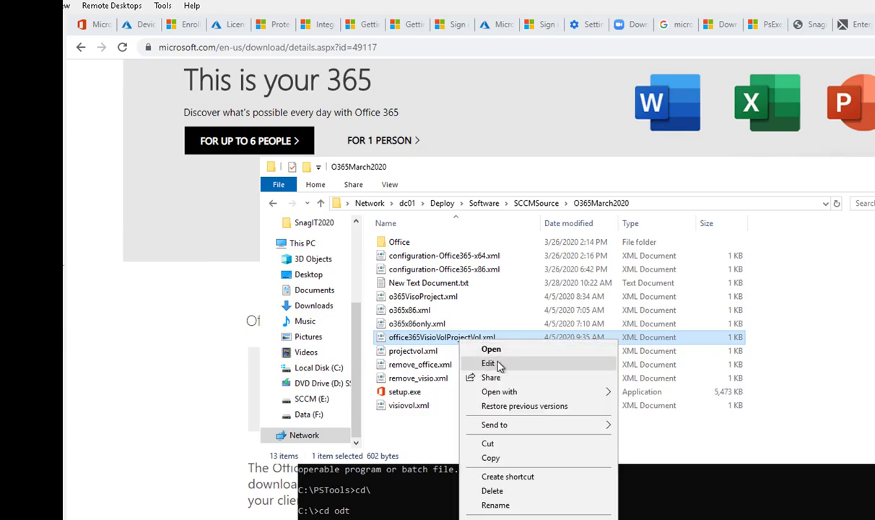
click(488, 364)
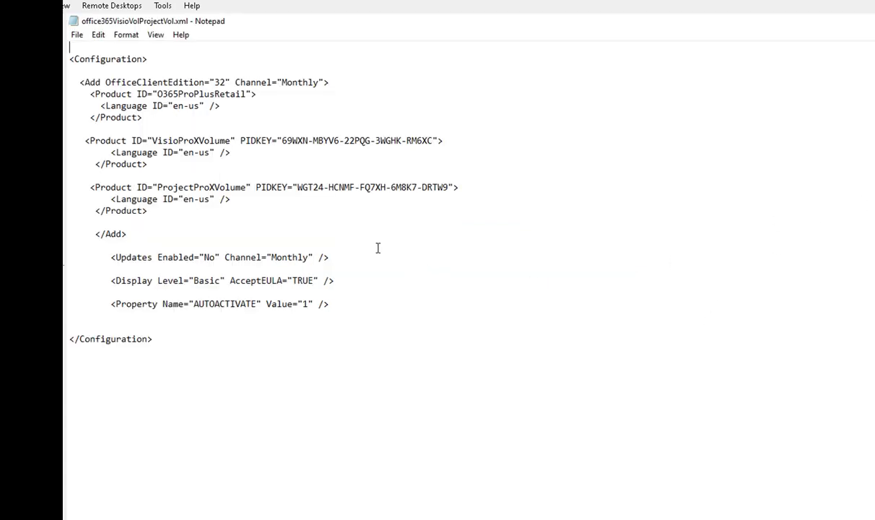
drag(79, 81, 142, 117)
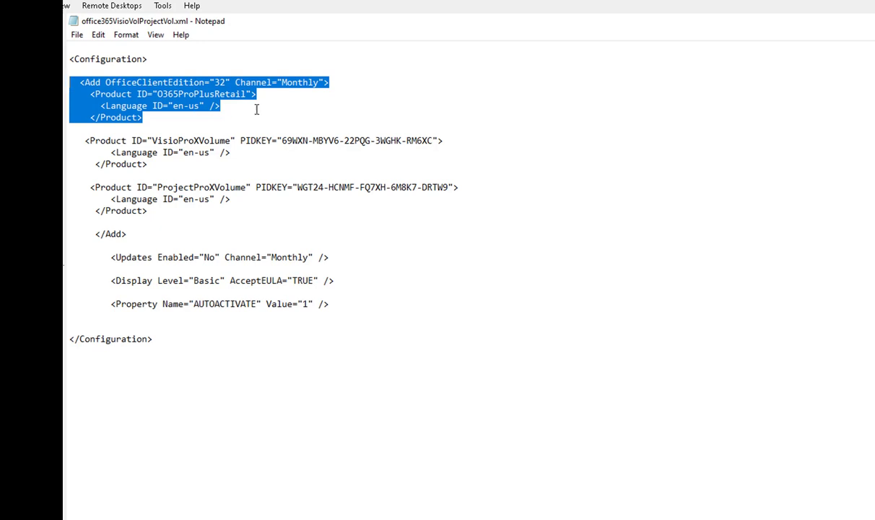
mouse_move(219, 162)
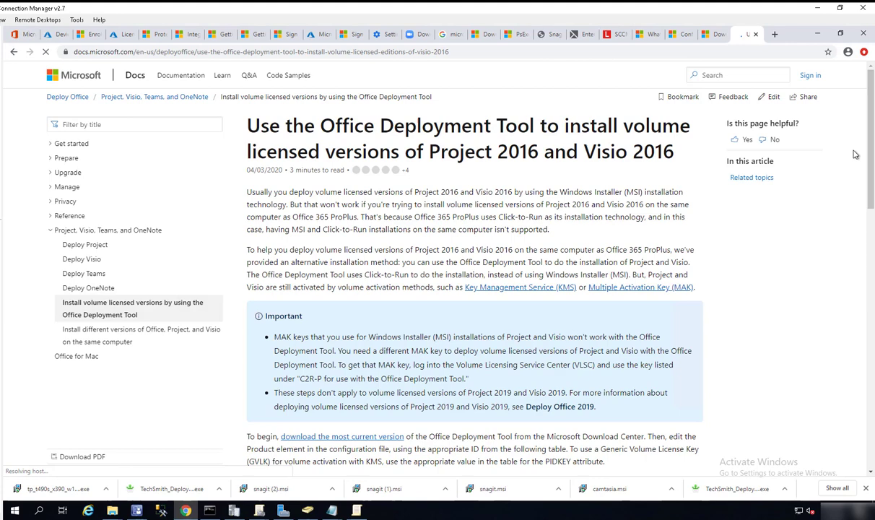
Bring the Project/Visio 2016 volume product ID and PIDKEY table into view and select a product ID
scroll(down, 3)
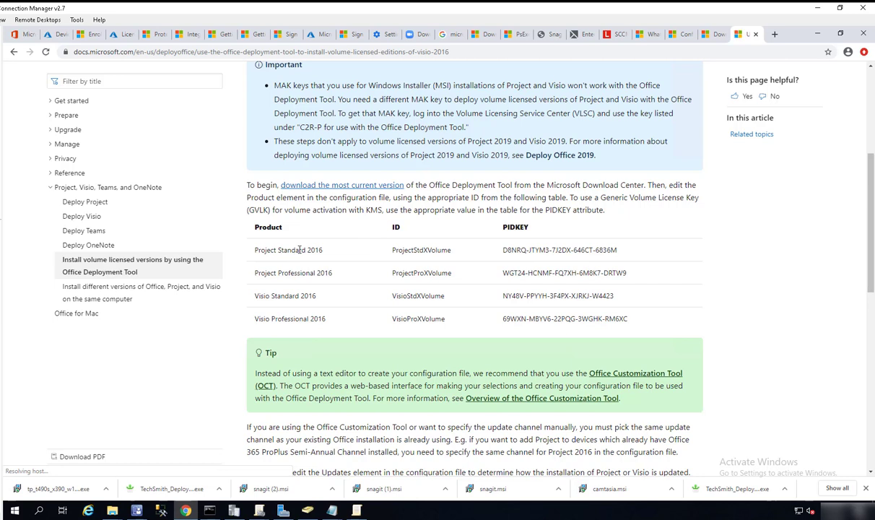
double_click(524, 250)
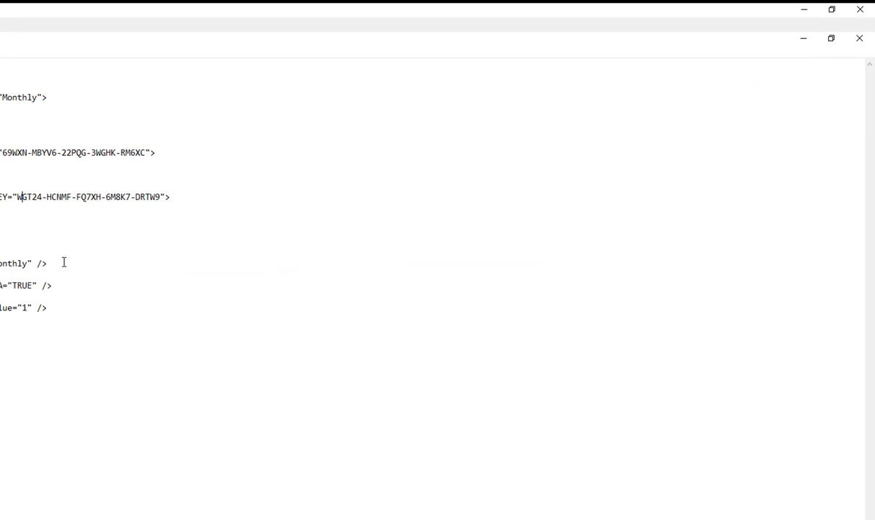
mouse_move(370, 173)
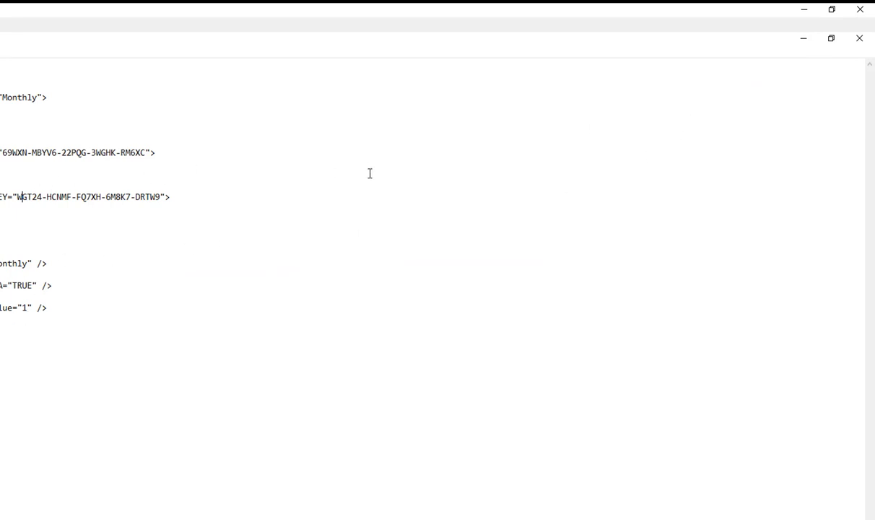
mouse_move(812, 87)
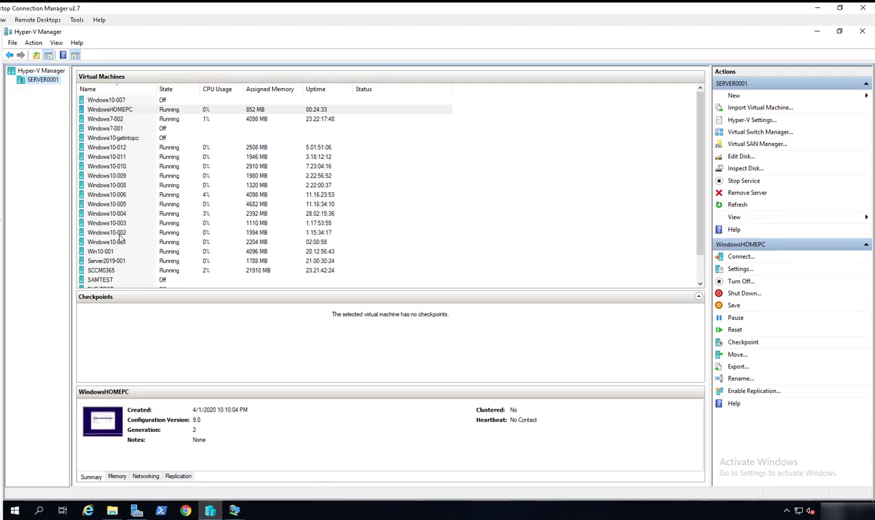
Connect to the test VM and show Programs and Features listing Office 365 ProPlus, Project and Visio 2016
click(107, 241)
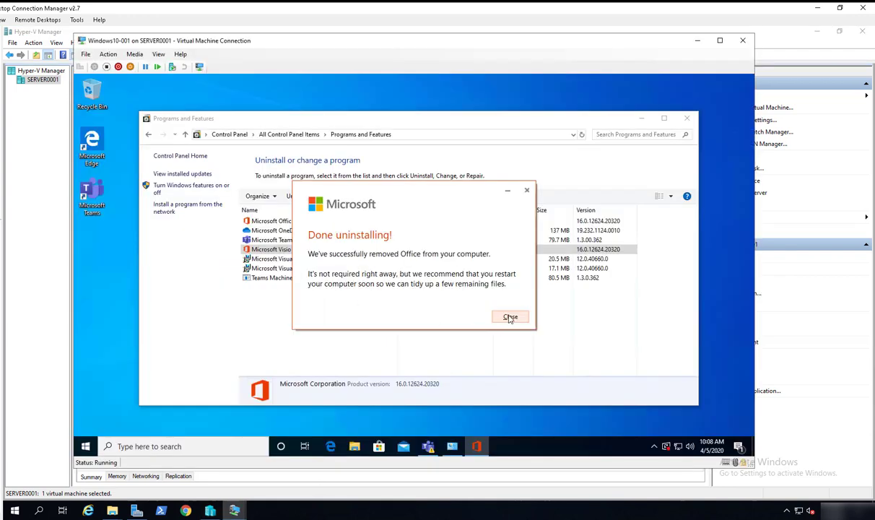
click(510, 317)
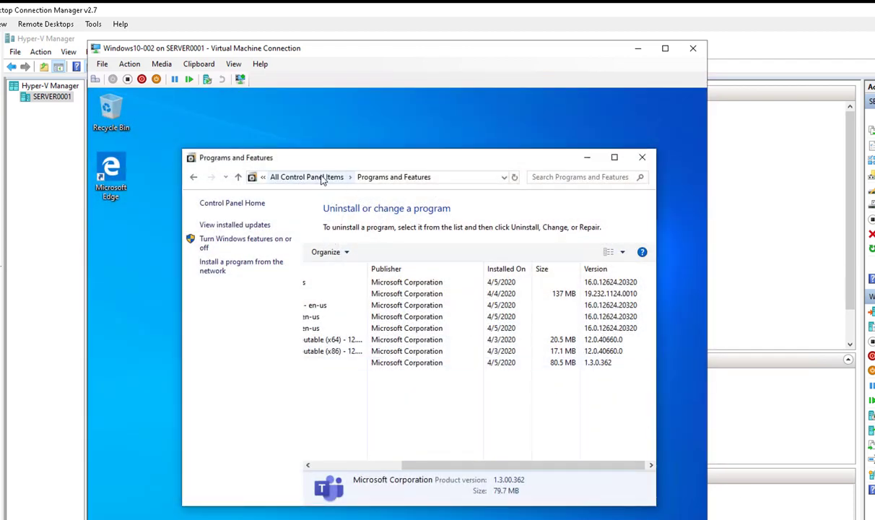
click(306, 176)
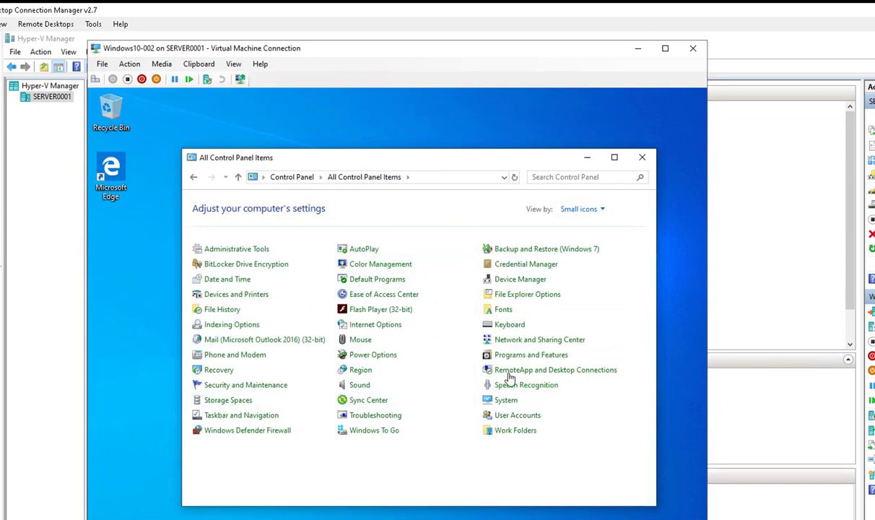
mouse_move(532, 355)
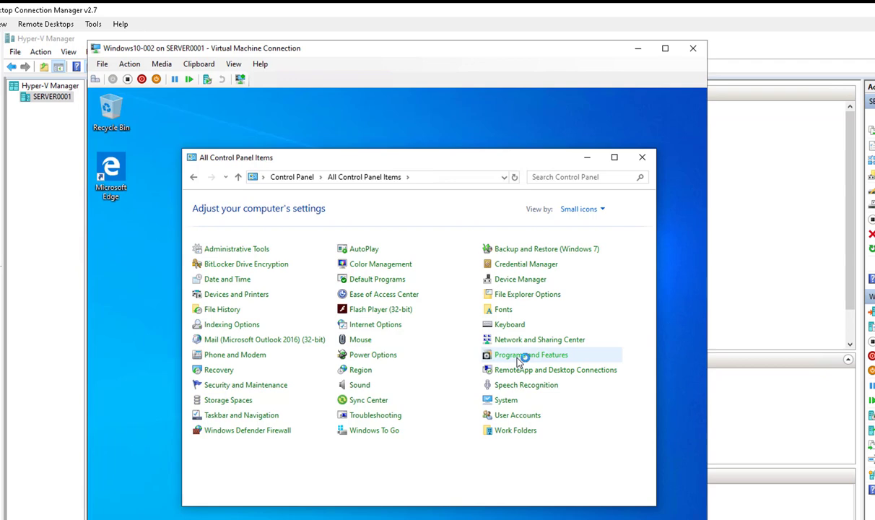
click(531, 355)
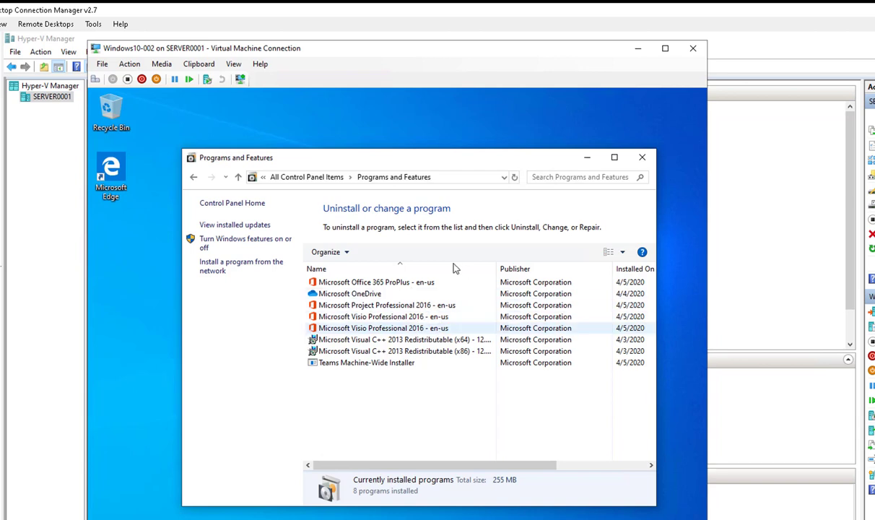
mouse_move(451, 331)
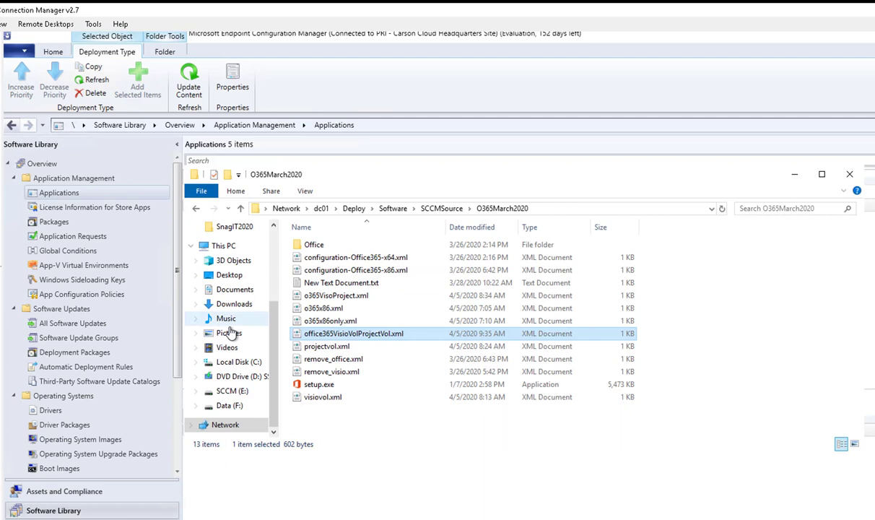
mouse_move(64, 491)
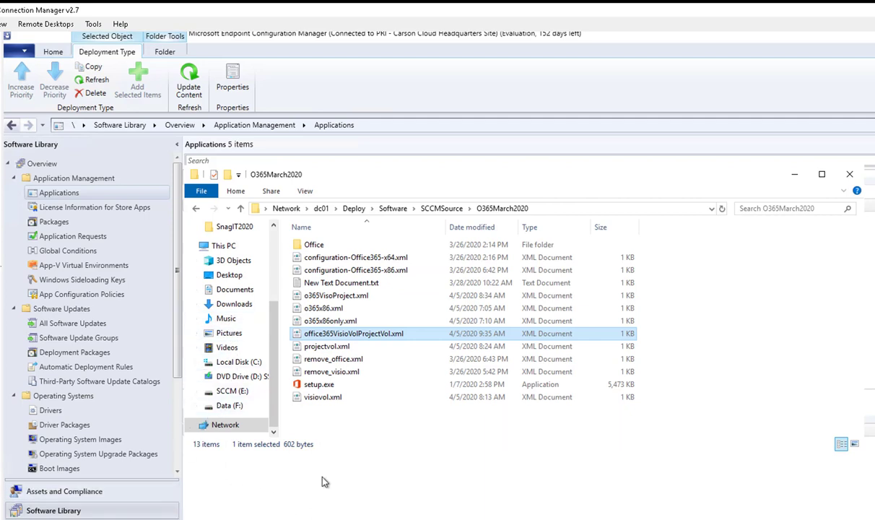
mouse_move(326, 346)
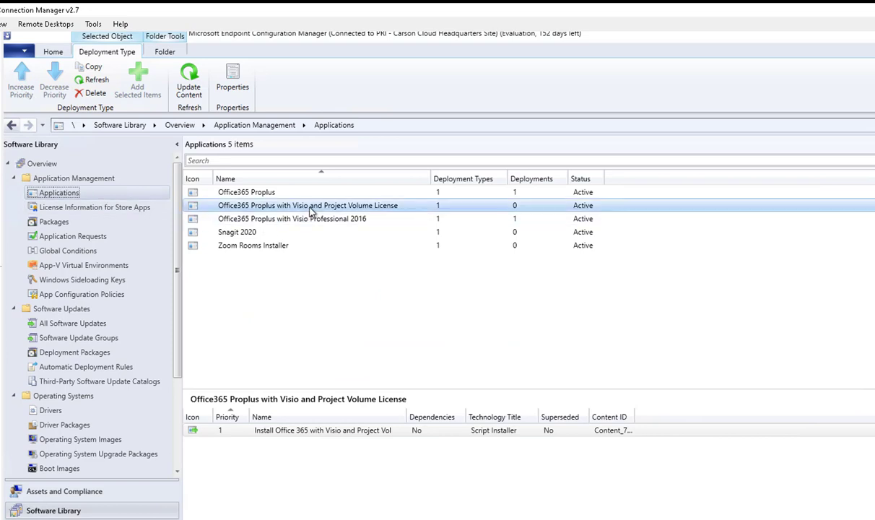
Select the Office365 Proplus with Visio and Project Volume License application and bring up its actions
click(245, 191)
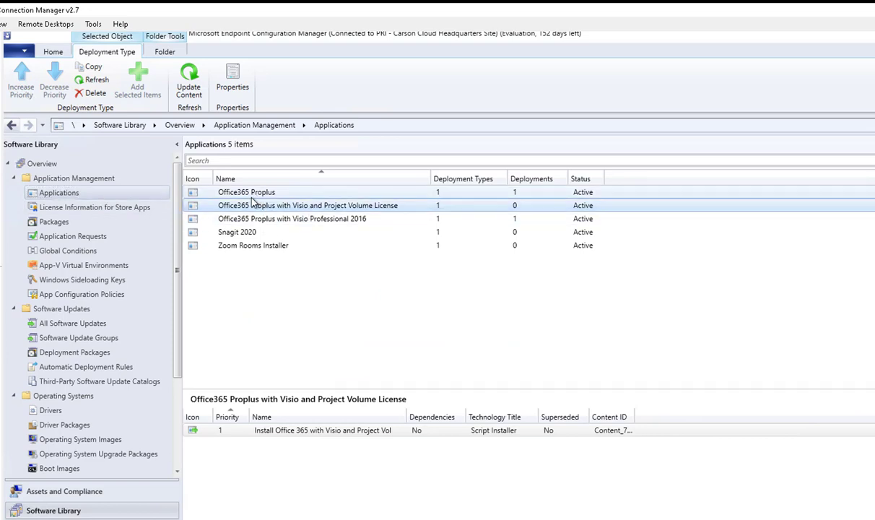
click(292, 218)
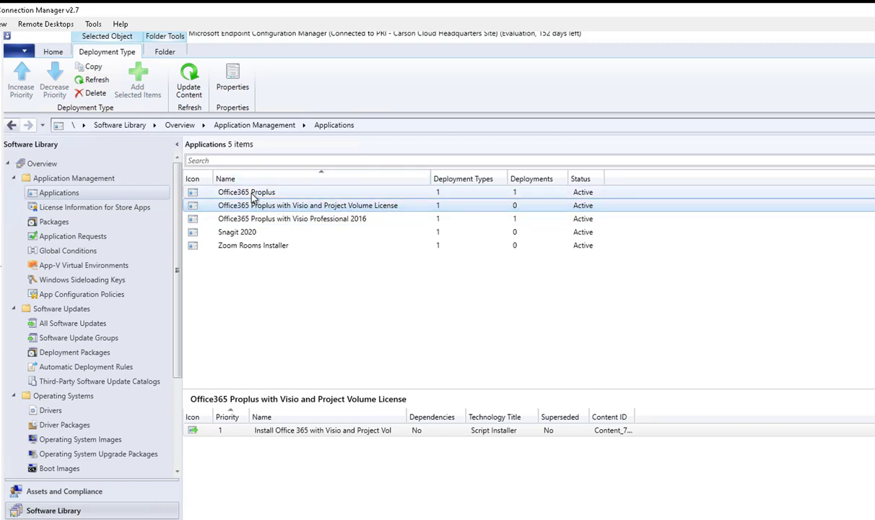
mouse_move(263, 192)
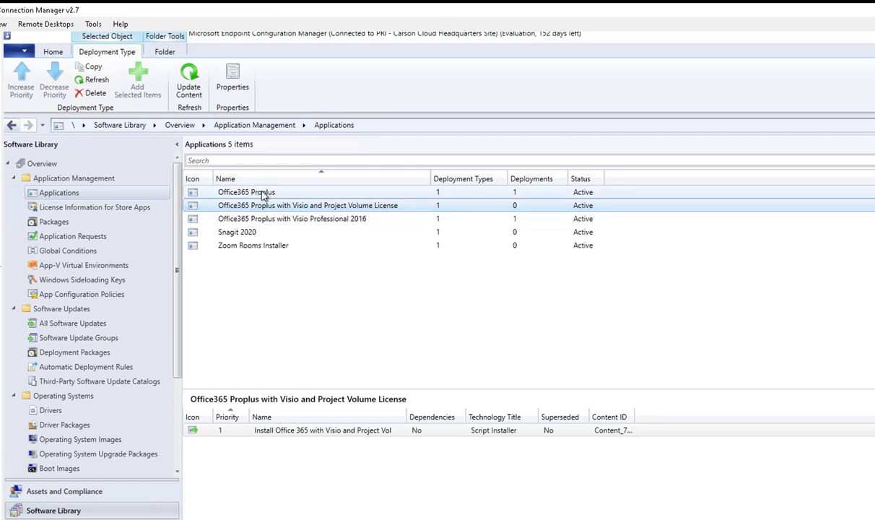
click(306, 205)
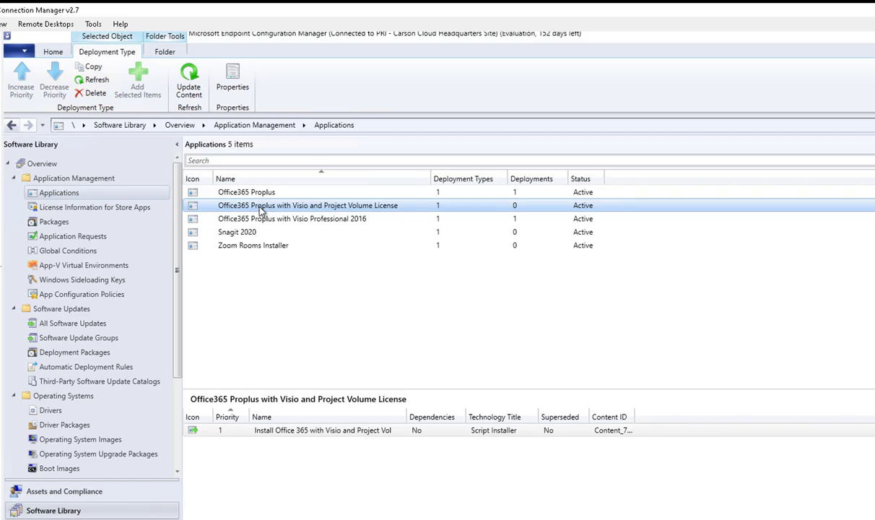
right_click(308, 205)
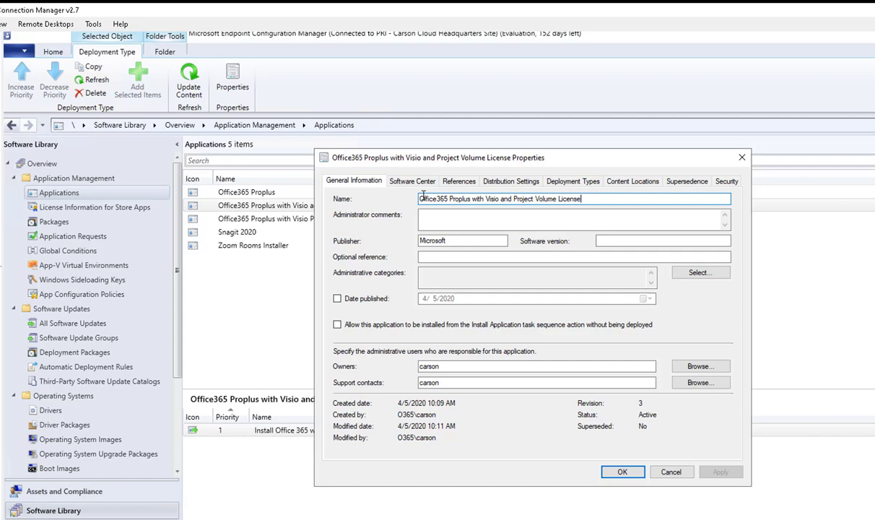
Review the application's property pages and open the Install Office 365 with Visio and Project Vol deployment type
click(413, 182)
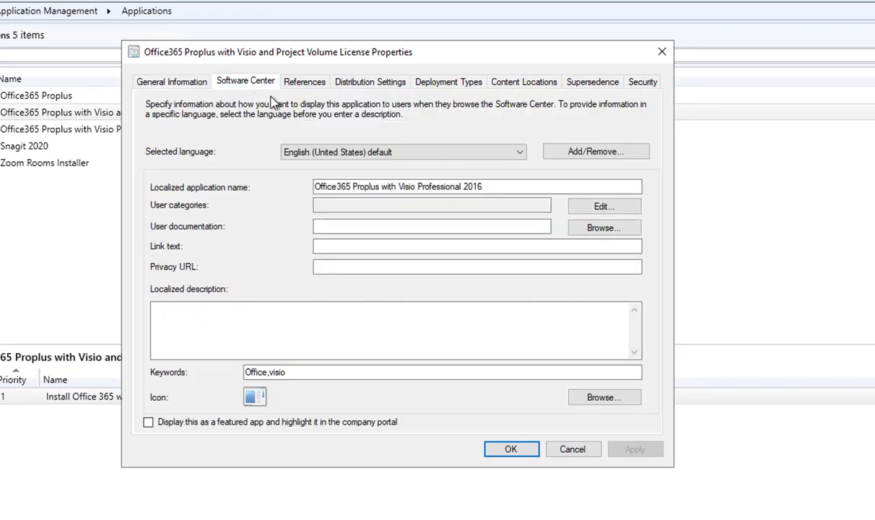
click(303, 81)
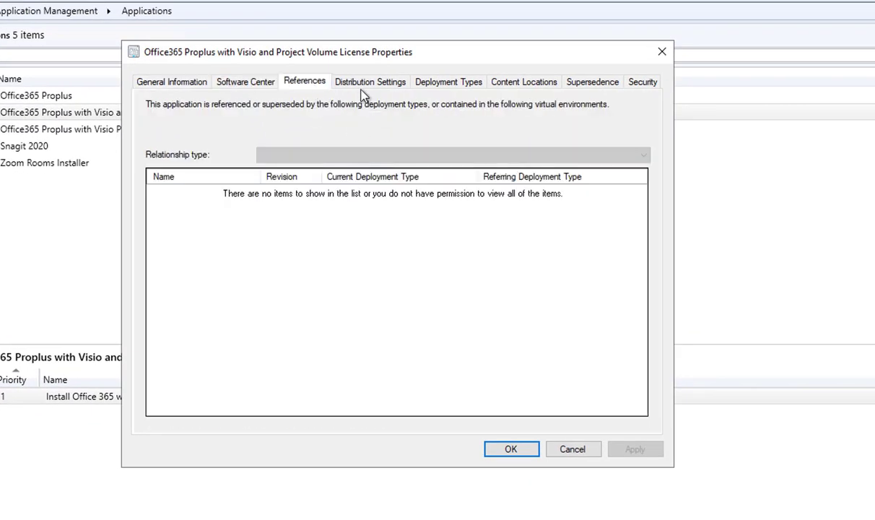
click(370, 81)
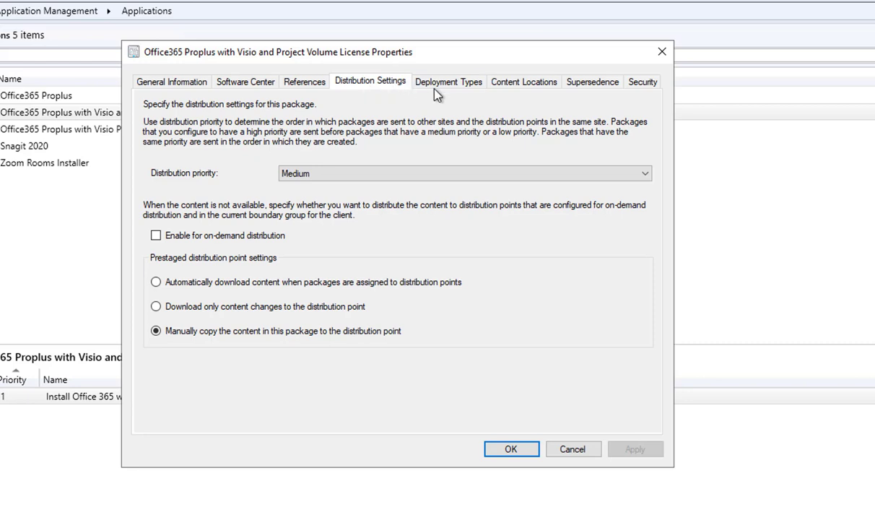
click(448, 81)
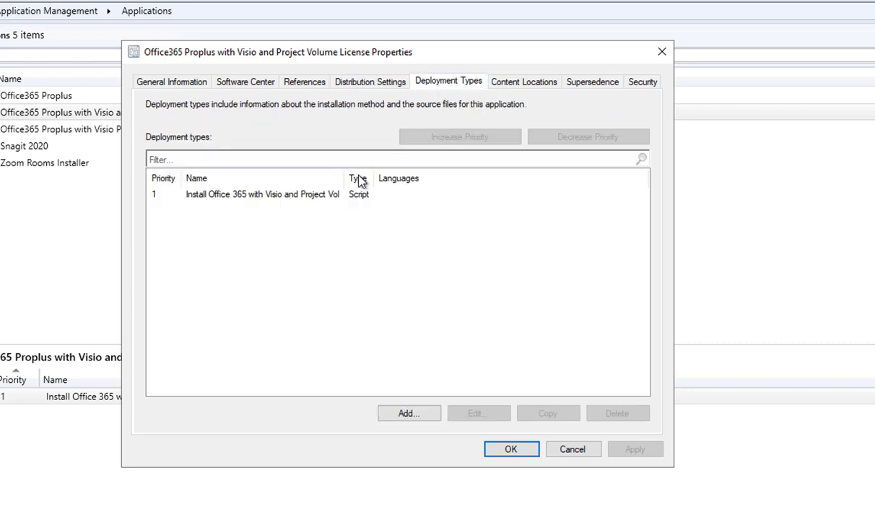
click(262, 193)
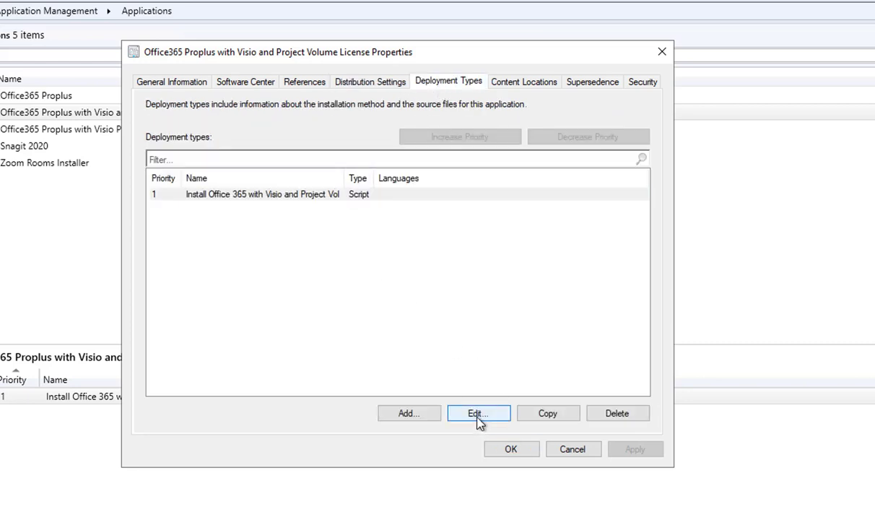
click(478, 413)
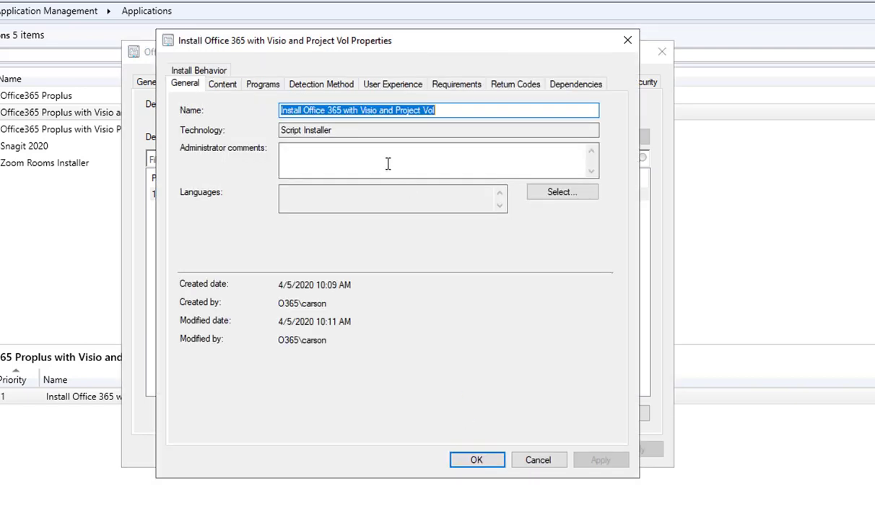
Check the setup.exe /configure office365VisioVolProjectVol.xml install command, then cancel both property dialogs
click(223, 84)
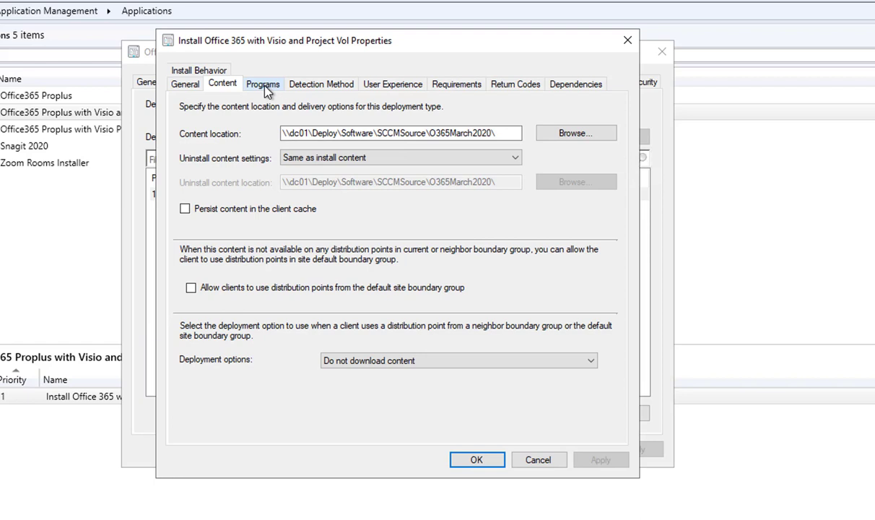
click(262, 84)
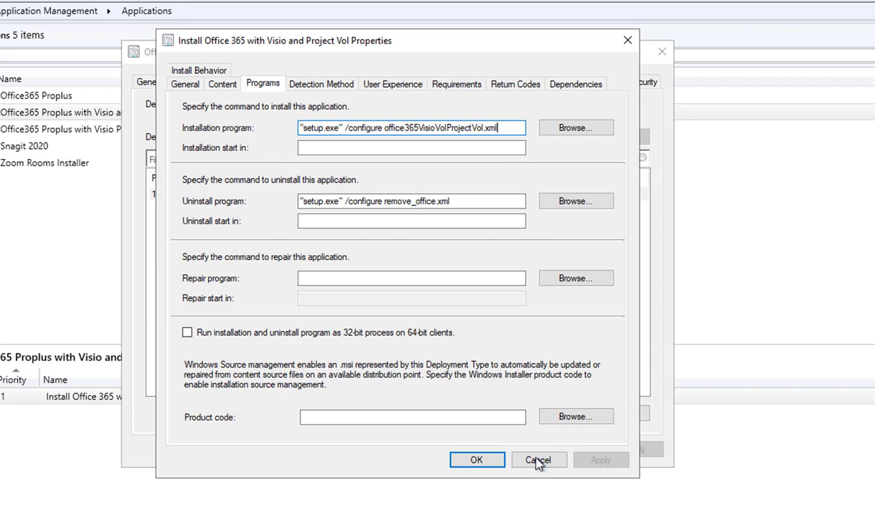
click(537, 459)
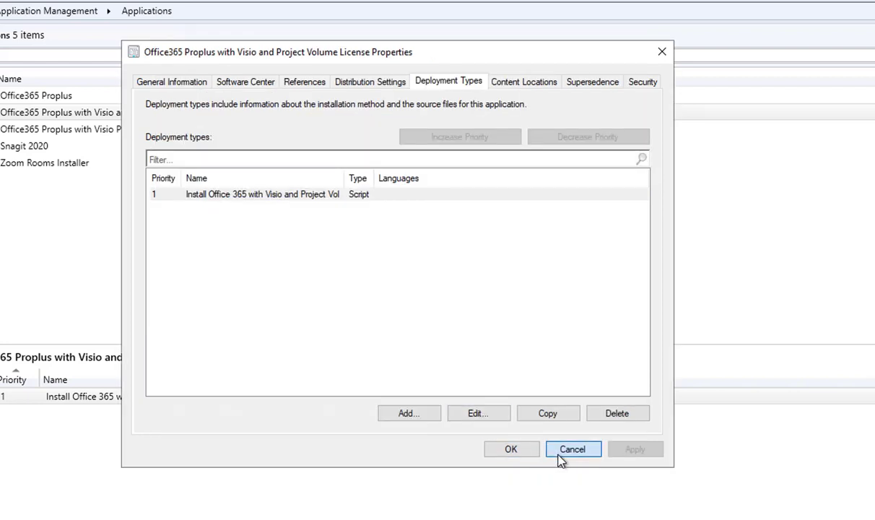
click(572, 449)
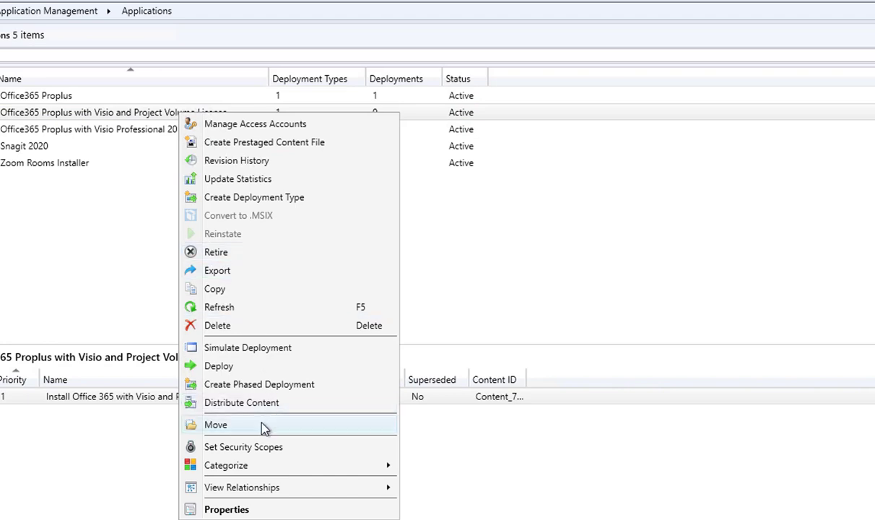
Distribute the application's content to the SCCM.O365.LOCAL distribution point
click(241, 401)
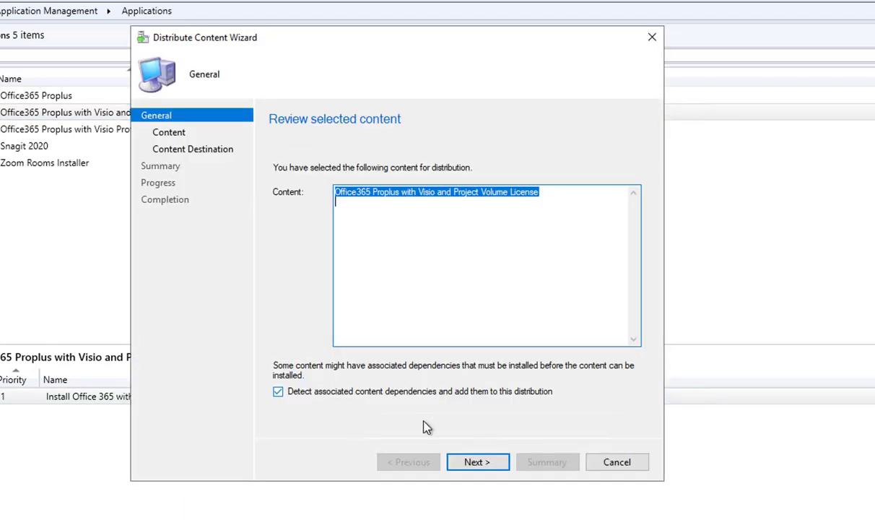
click(476, 462)
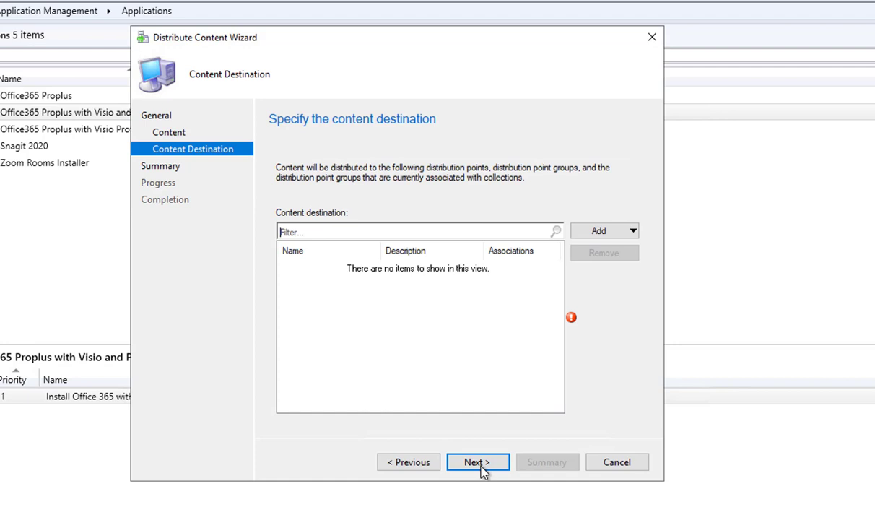
click(603, 231)
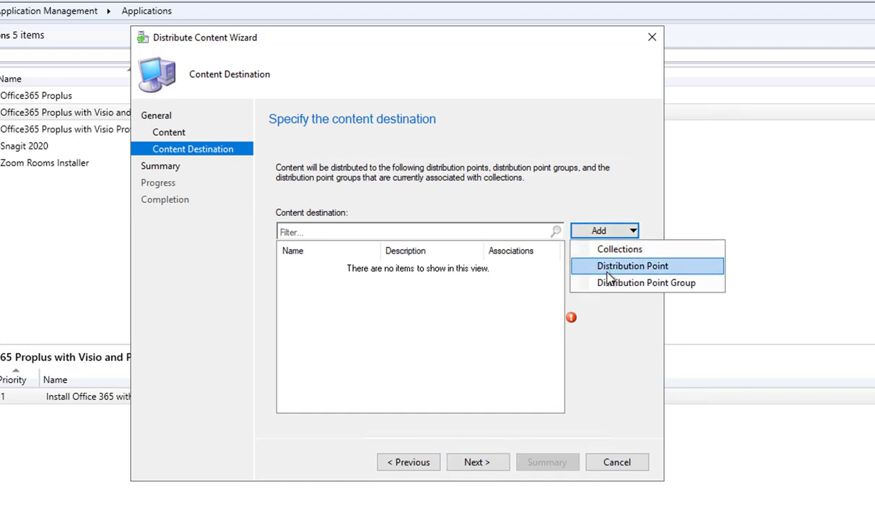
click(632, 266)
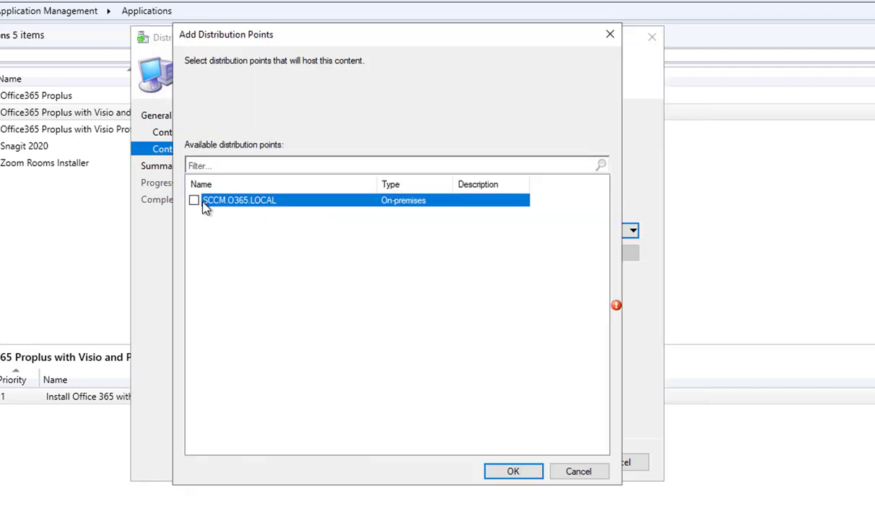
click(194, 199)
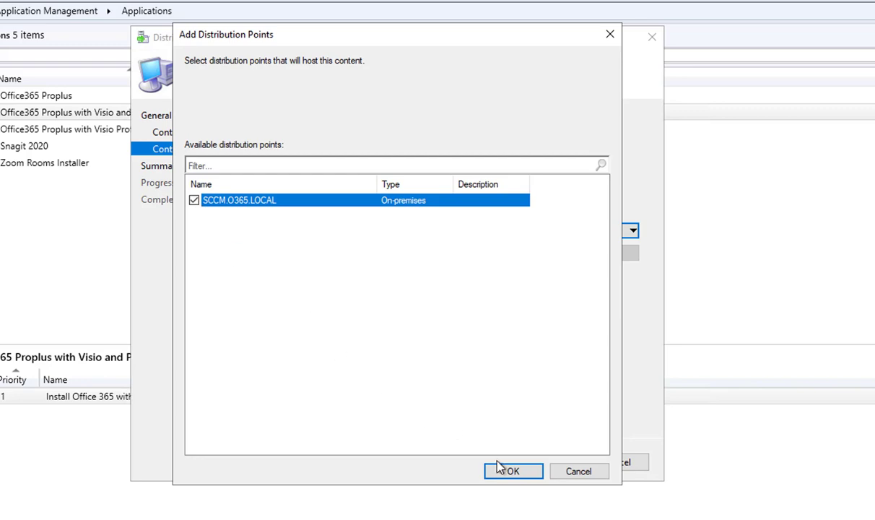
click(512, 471)
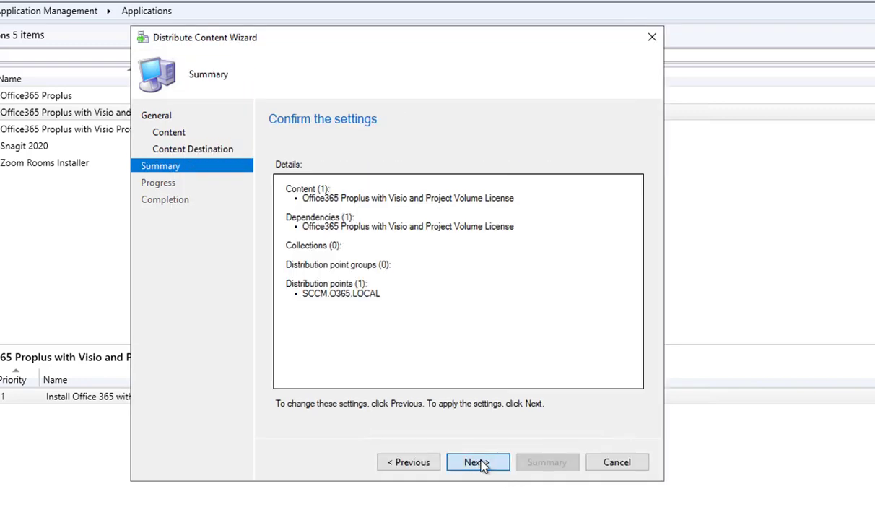
click(477, 462)
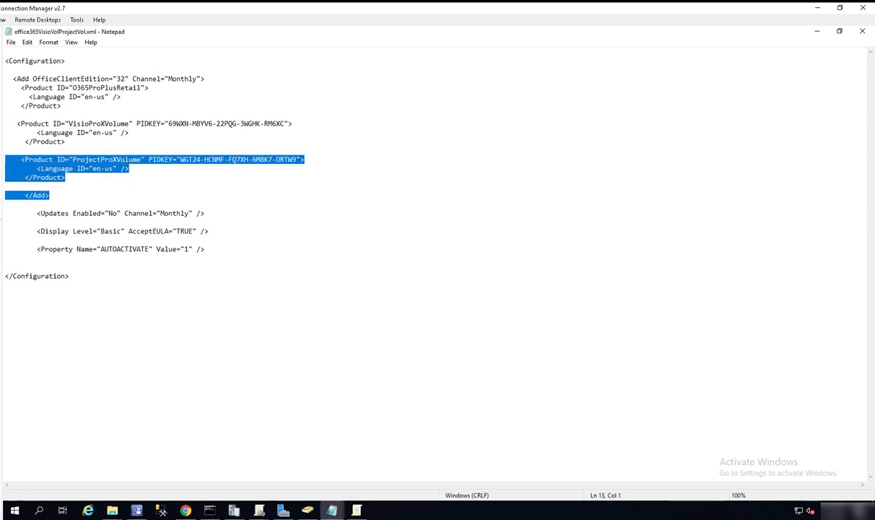
Delete the Project product block from the XML, leaving Office ProPlus and Visio
key(Delete)
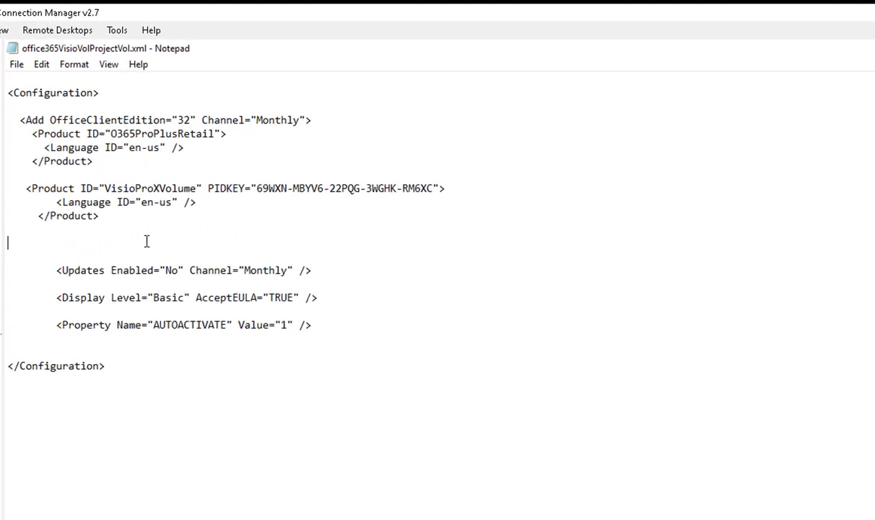
drag(26, 188, 98, 217)
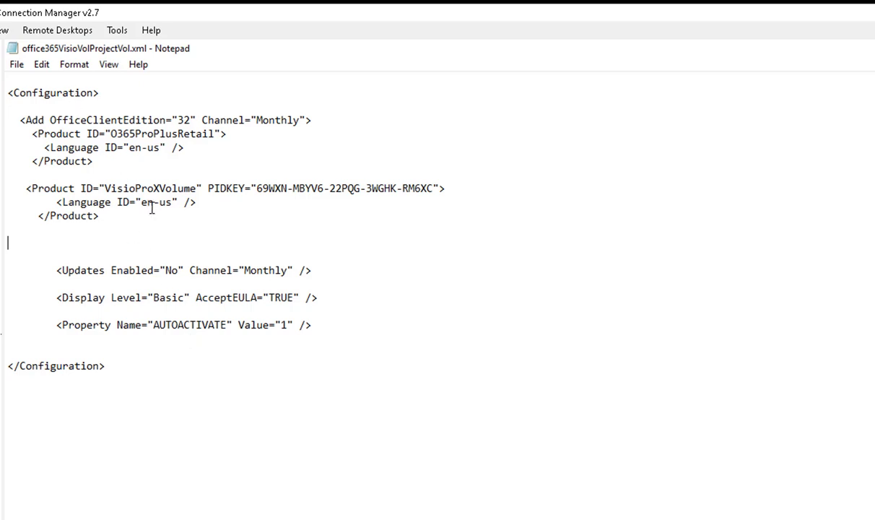
mouse_move(512, 205)
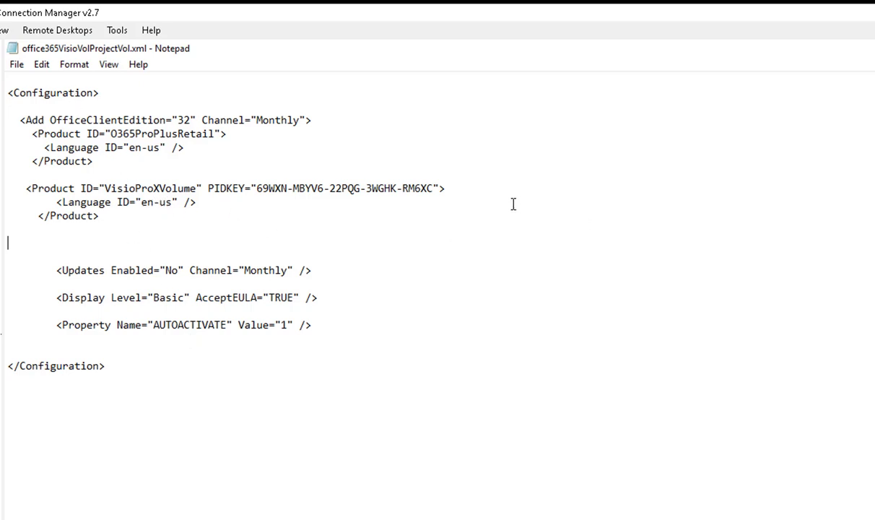
mouse_move(335, 160)
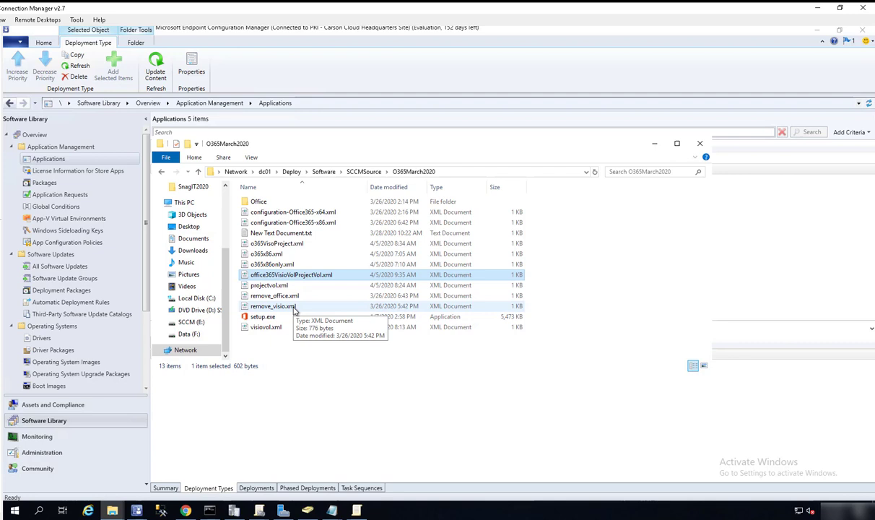
Review the VisioProRetail Remove block in remove_visio.xml in Notepad, then close without saving
right_click(273, 306)
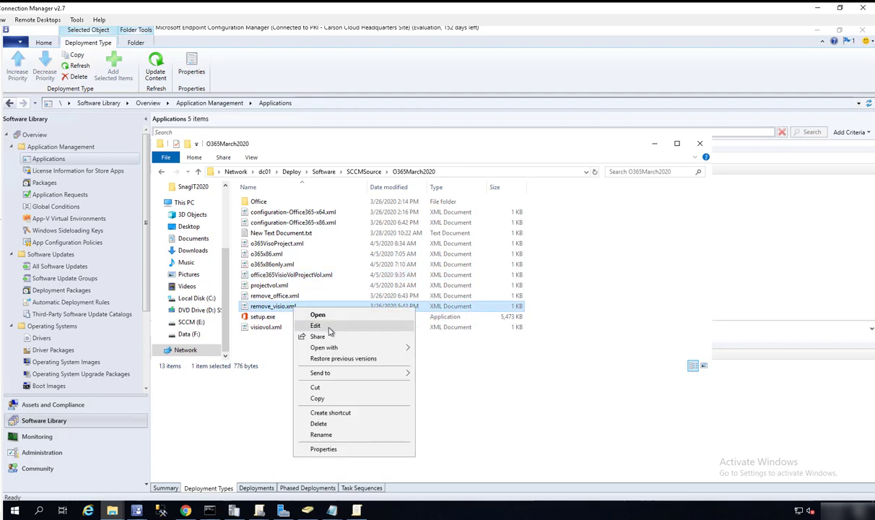
click(315, 325)
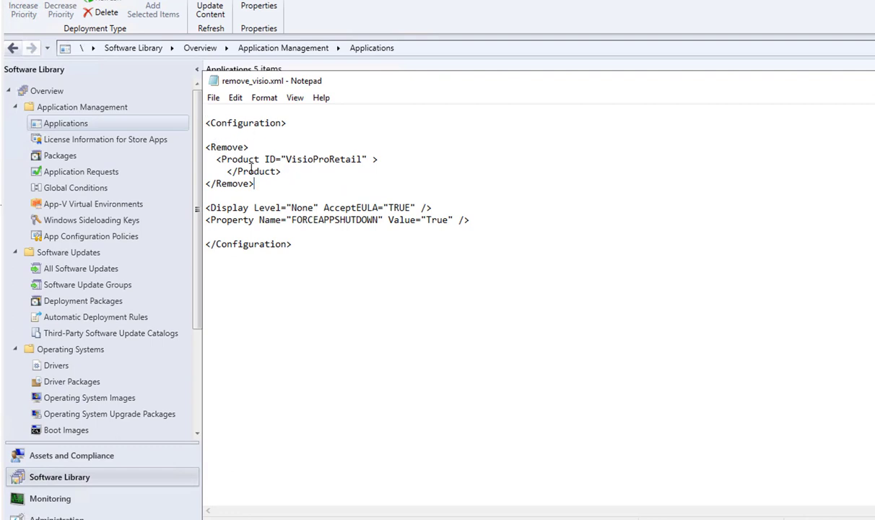
drag(205, 147, 254, 184)
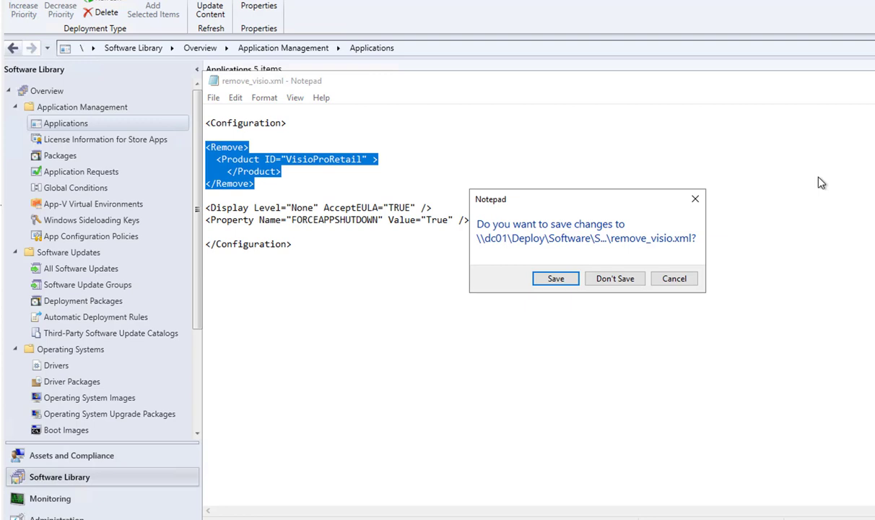
click(615, 277)
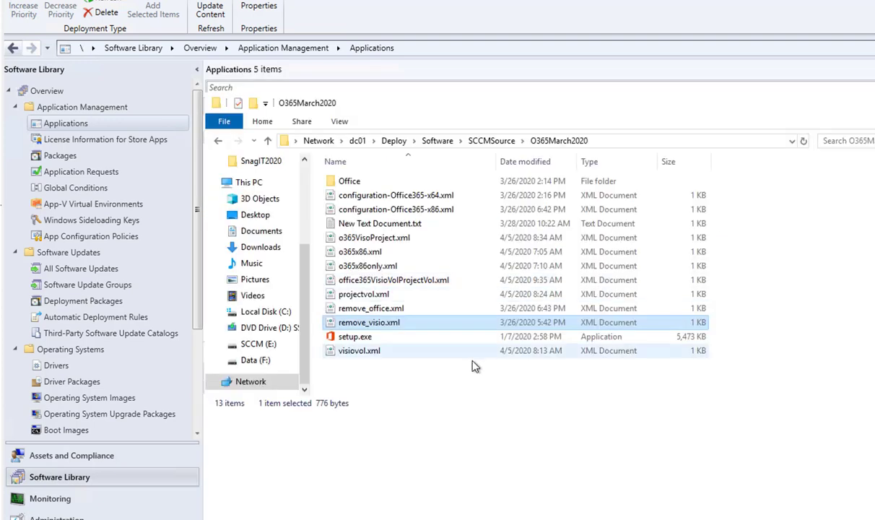
Select remove_office.xml, then select and open projectvol.xml
click(370, 308)
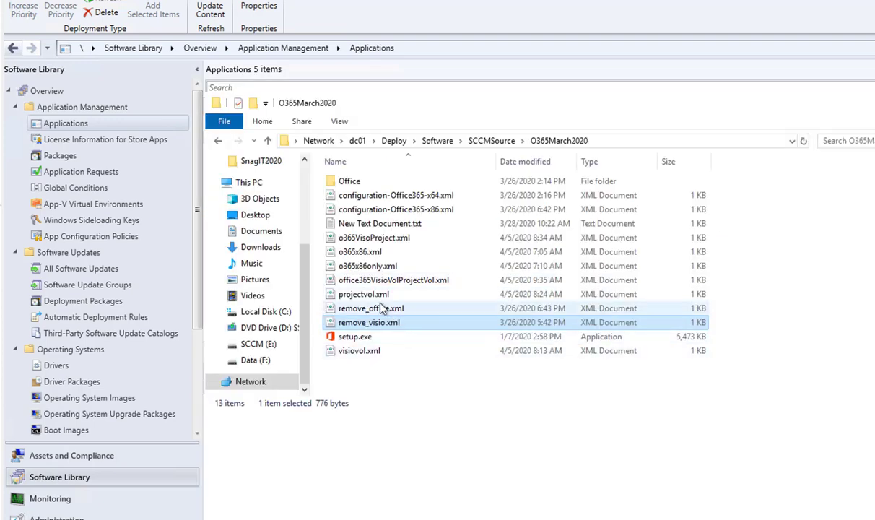
click(364, 295)
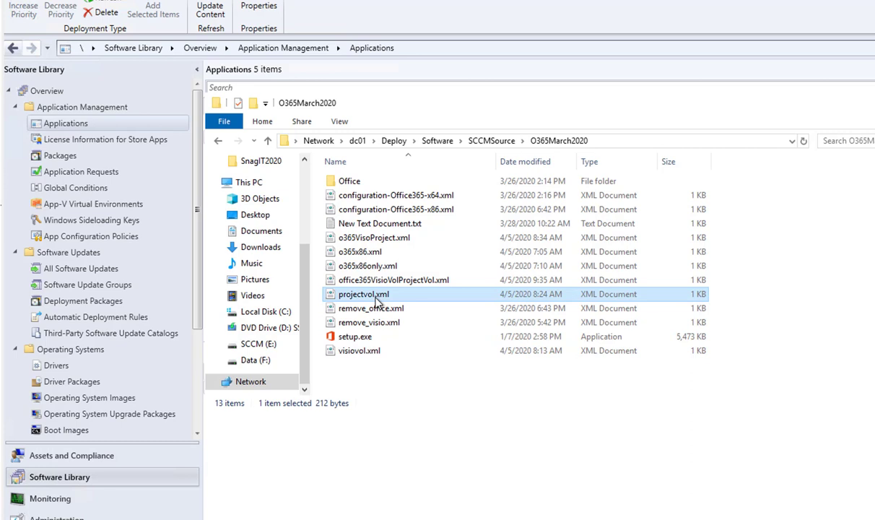
double_click(362, 295)
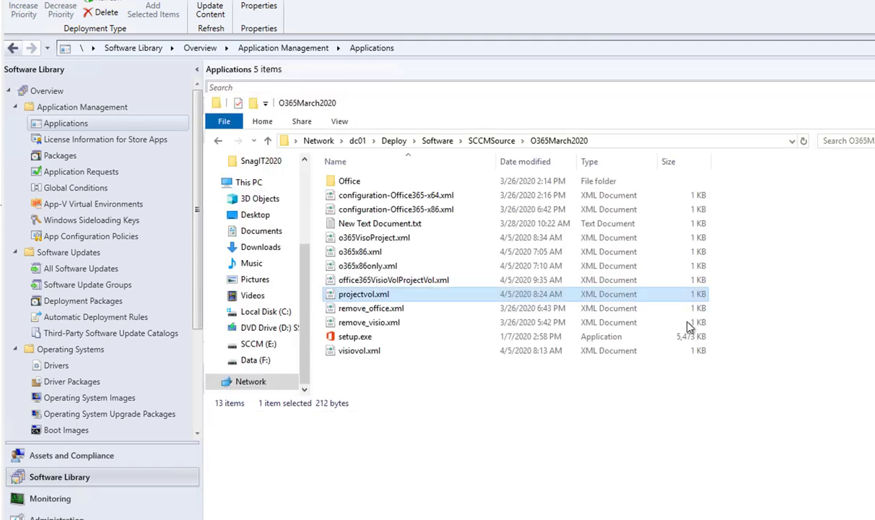
mouse_move(834, 317)
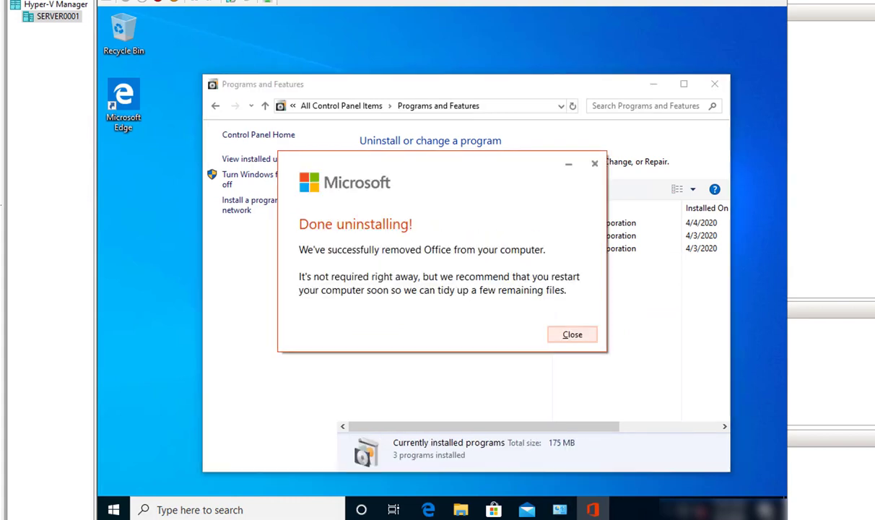
Run setup.exe /configure office365visiovolprojectvol.xml from \\dc01\Deploy\Software\SCCMSource\O365March2020 via the Run box
click(572, 335)
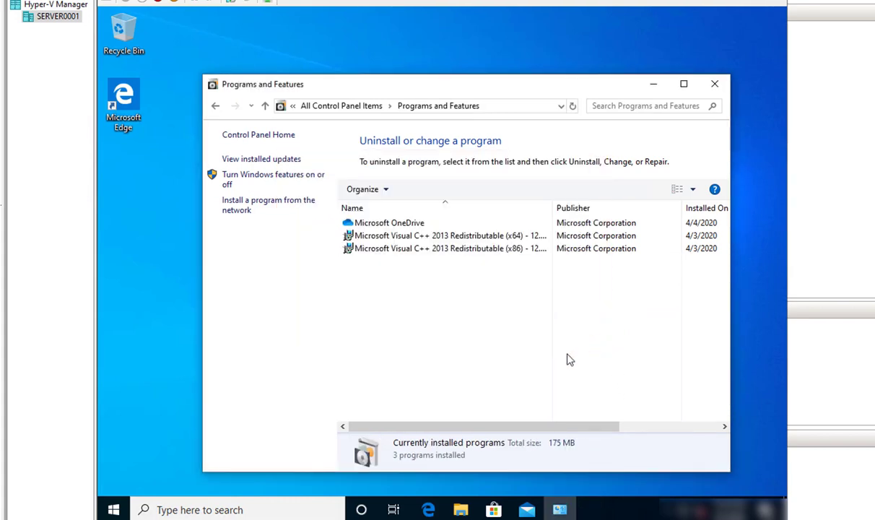
mouse_move(495, 306)
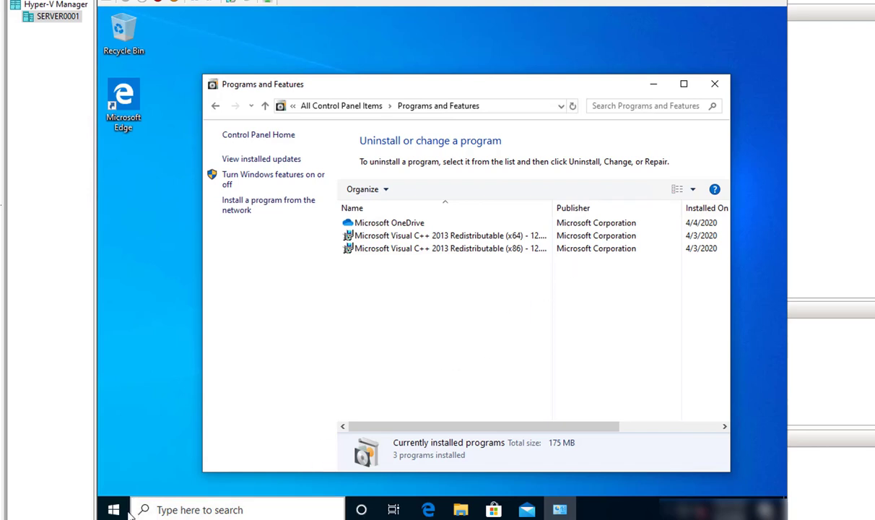
right_click(114, 508)
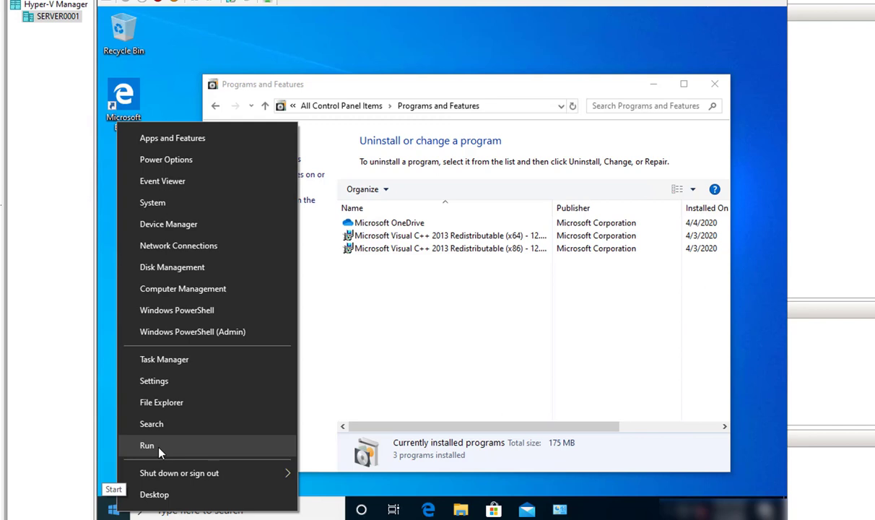
click(147, 445)
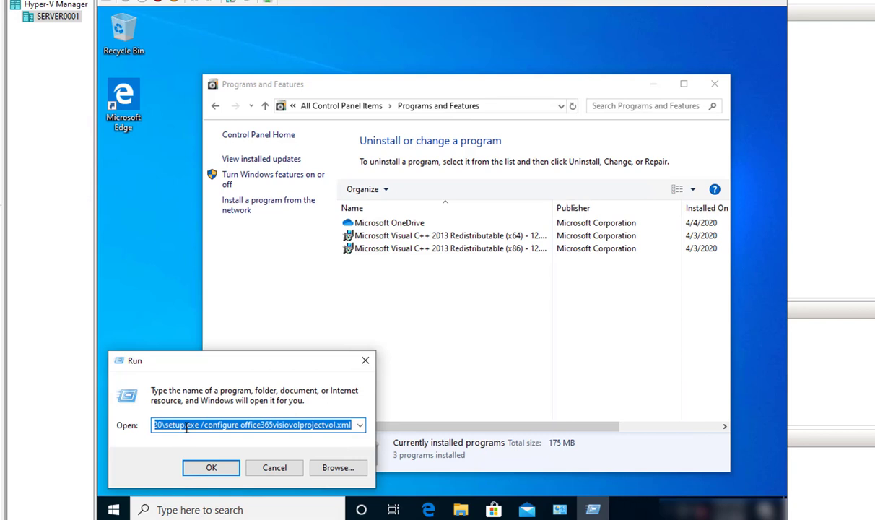
text(\\dc01\Deploy\Software\SCCMSource\O365March2020)
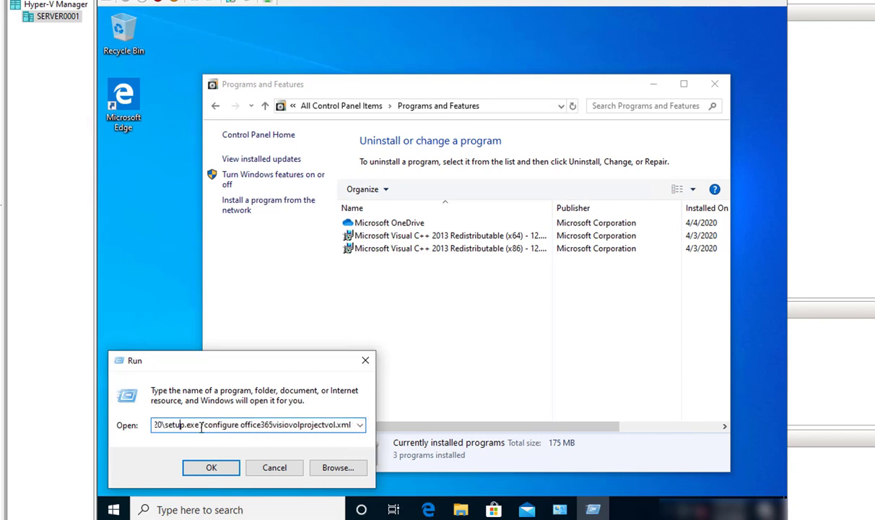
double_click(214, 425)
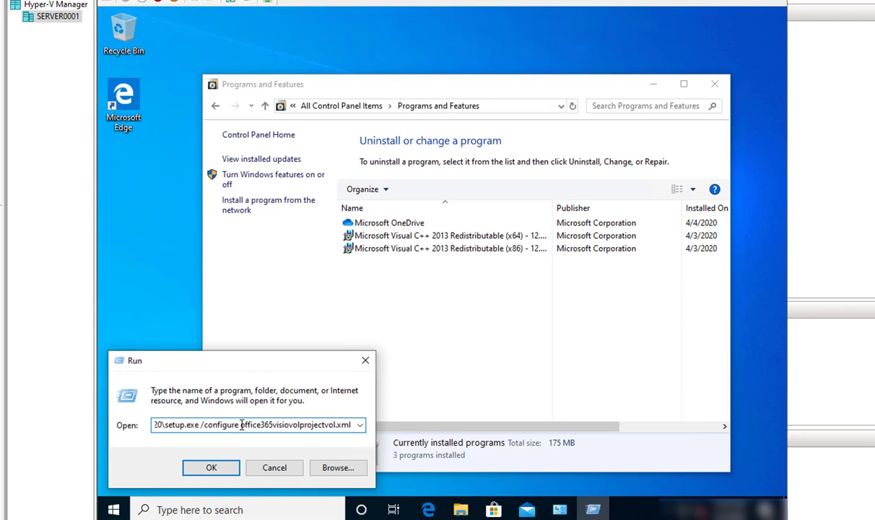
double_click(292, 425)
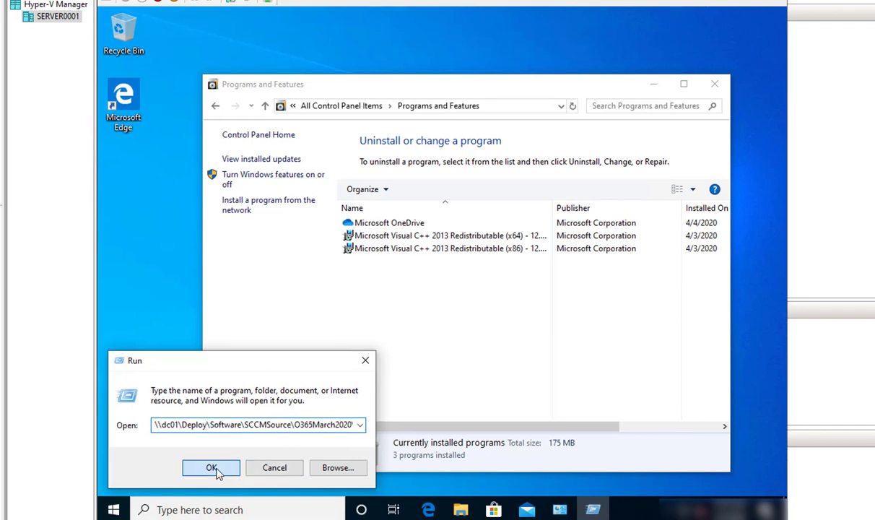
click(211, 468)
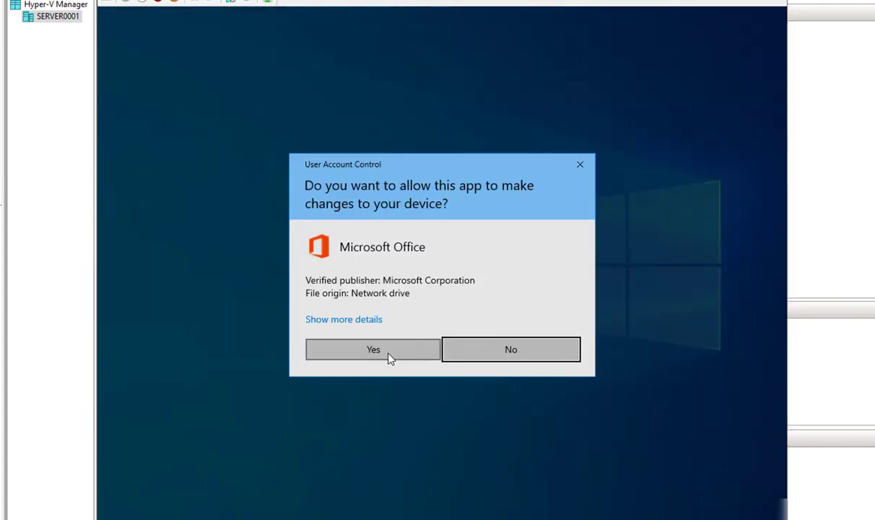
Allow the installer through UAC, wait for Office to install, and close the finished message
click(373, 348)
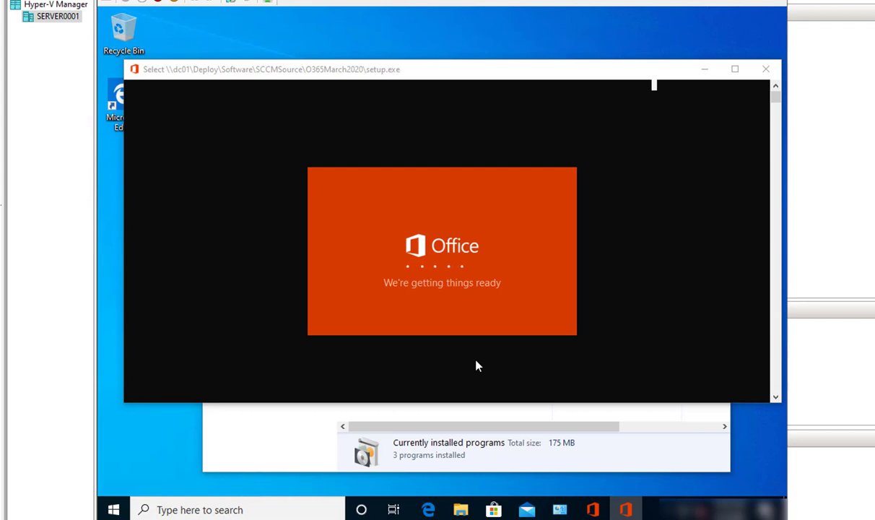
mouse_move(633, 413)
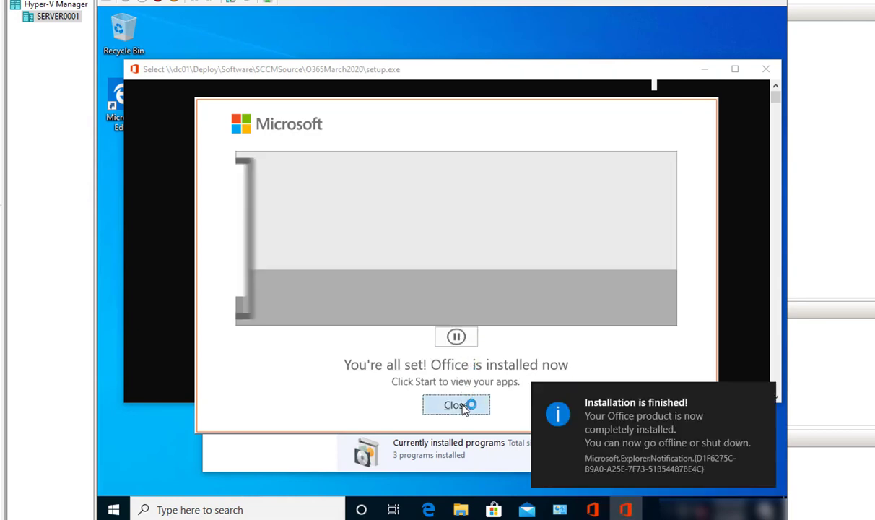
click(456, 404)
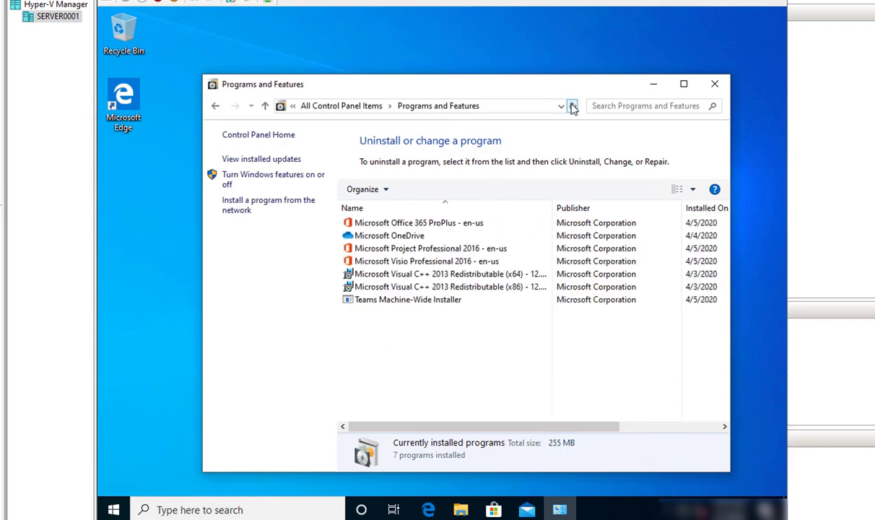
Check the Office 365 ProPlus, Project 2016 and Visio 2016 entries, then launch Visio from Start
click(418, 222)
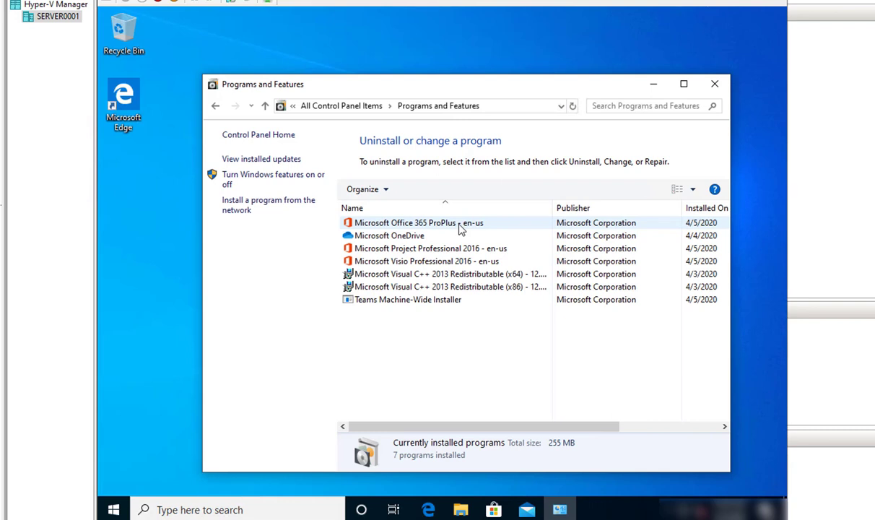
click(419, 223)
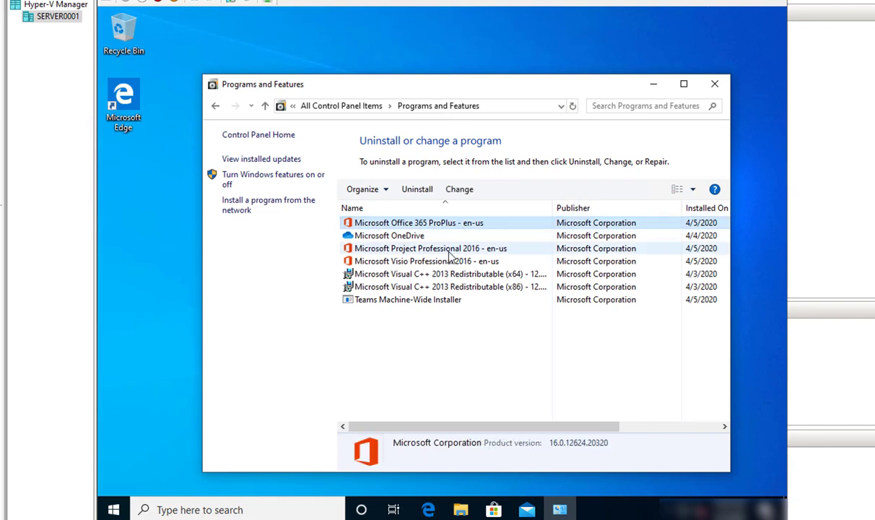
click(430, 249)
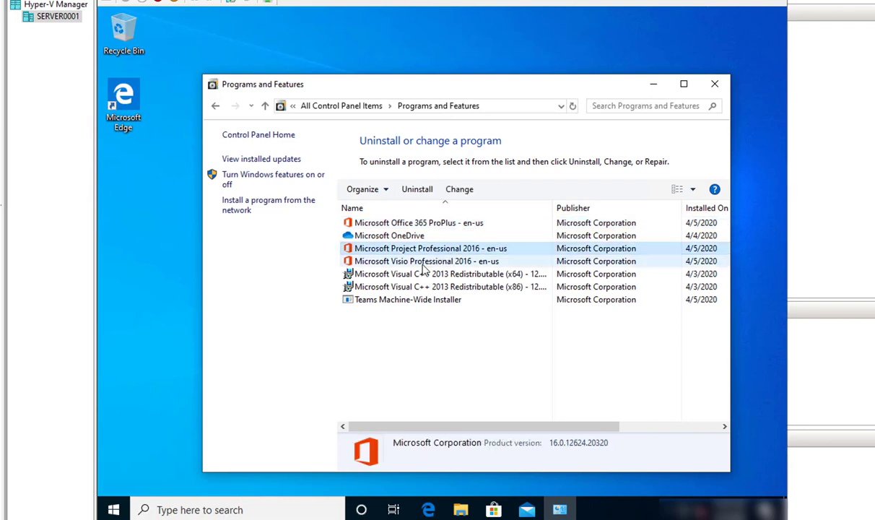
click(428, 260)
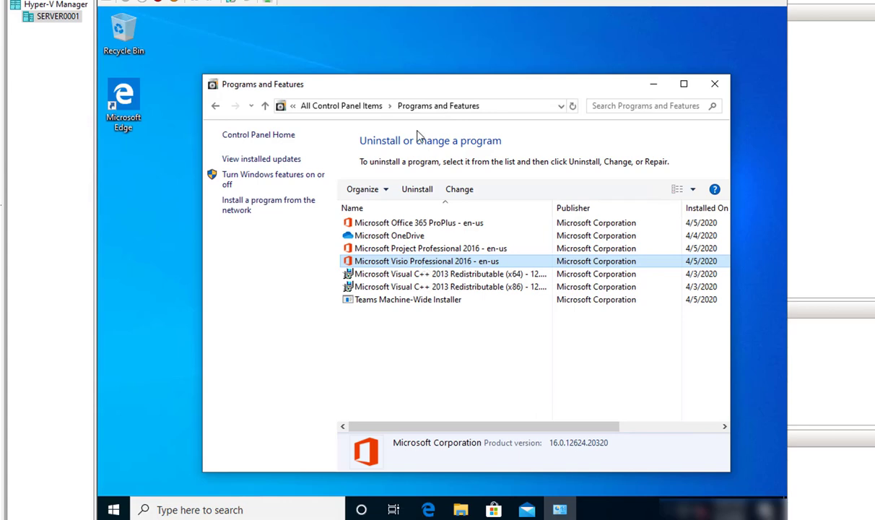
click(215, 106)
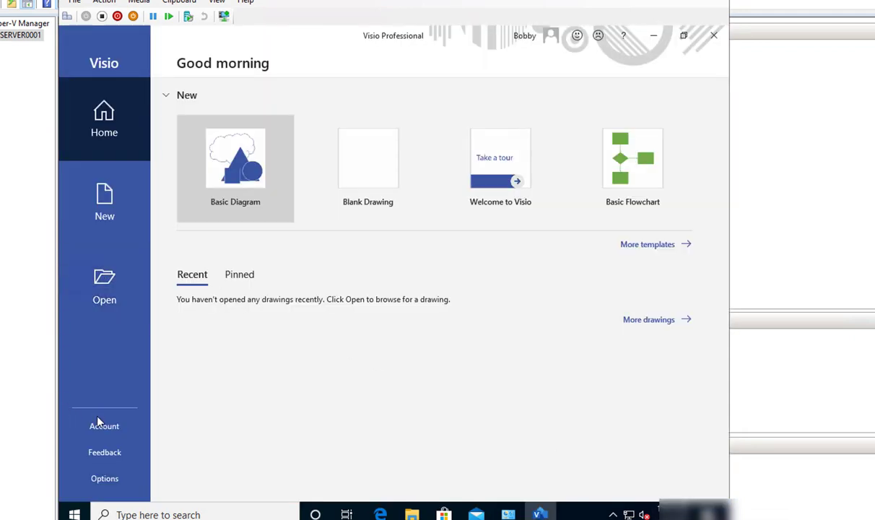
Show the Account page reporting Visio Professional 2016 as unlicensed
click(104, 424)
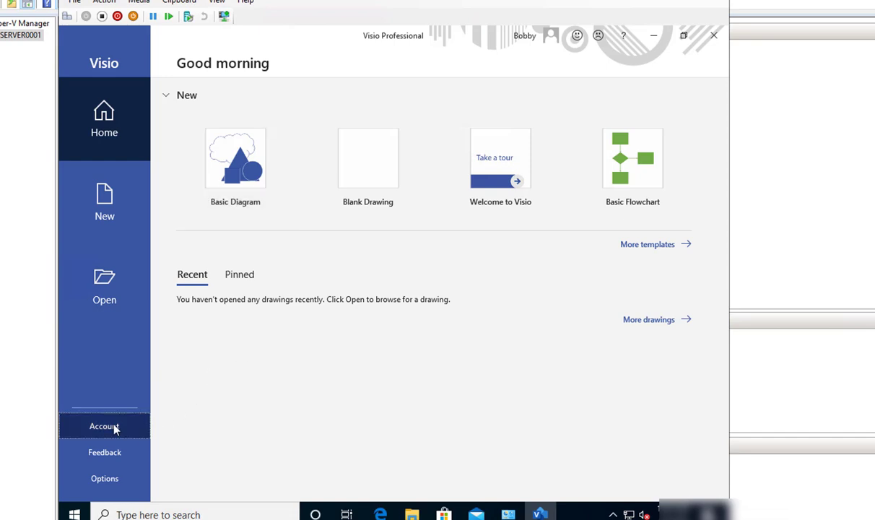
click(104, 424)
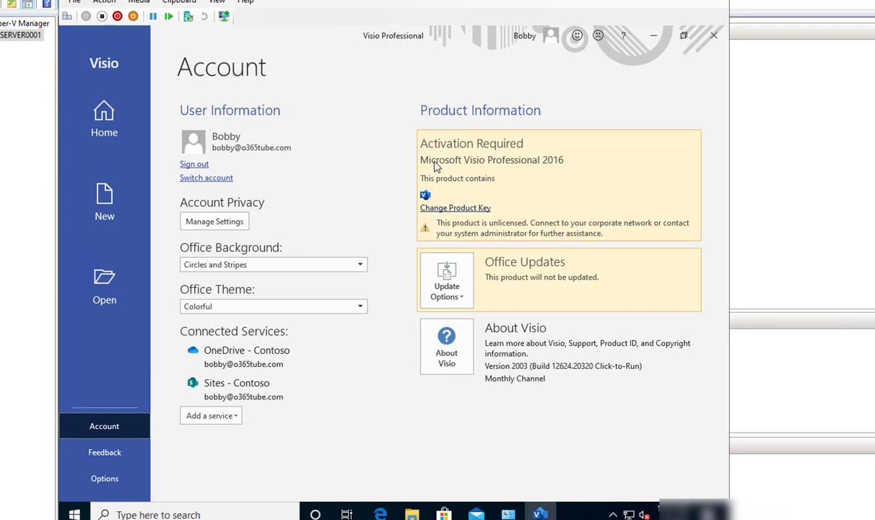
mouse_move(547, 165)
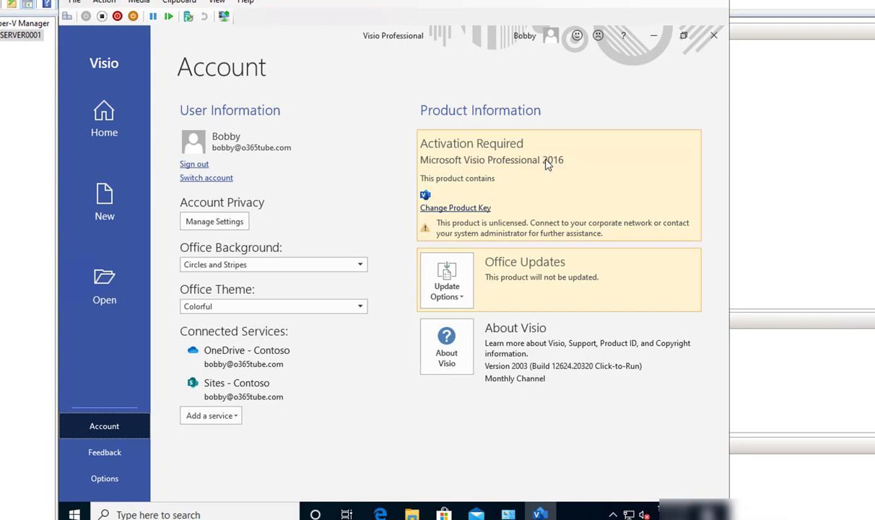
mouse_move(546, 166)
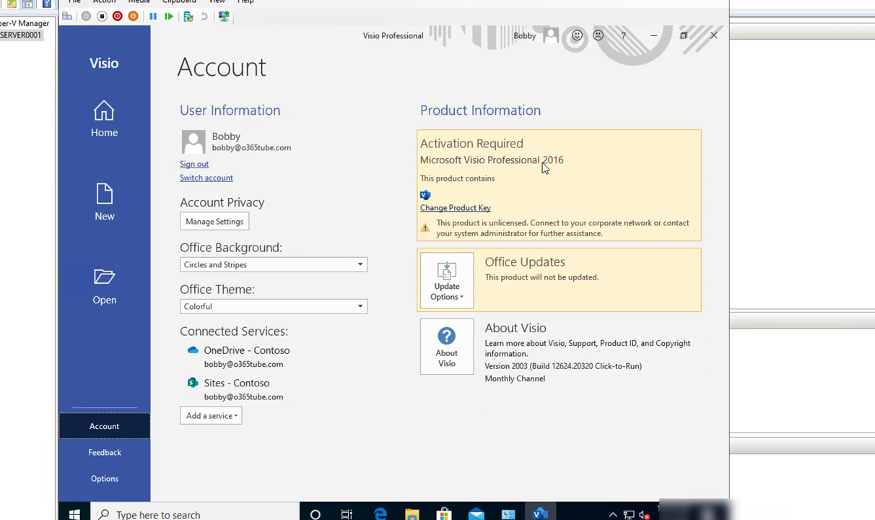
mouse_move(529, 167)
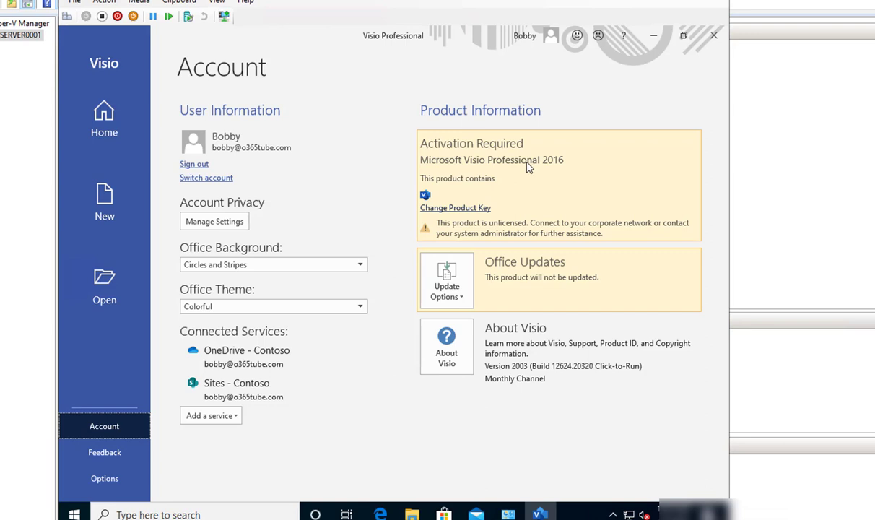
mouse_move(511, 167)
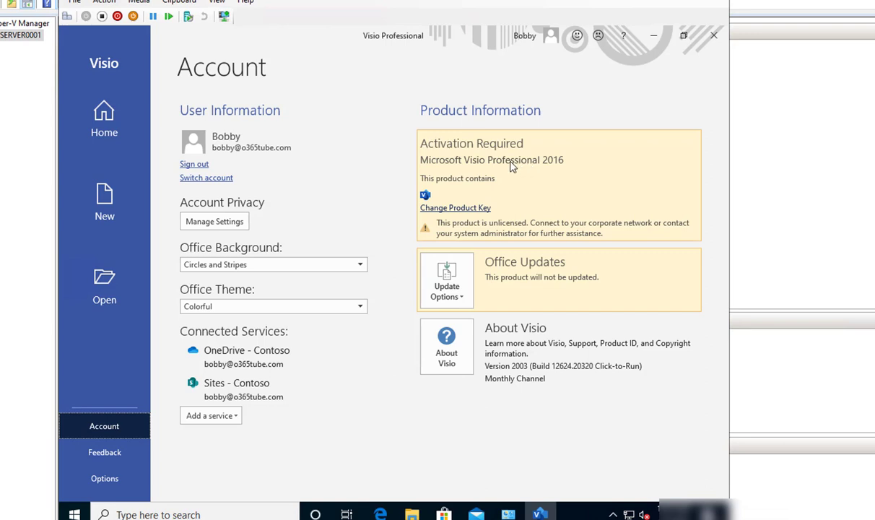
mouse_move(532, 167)
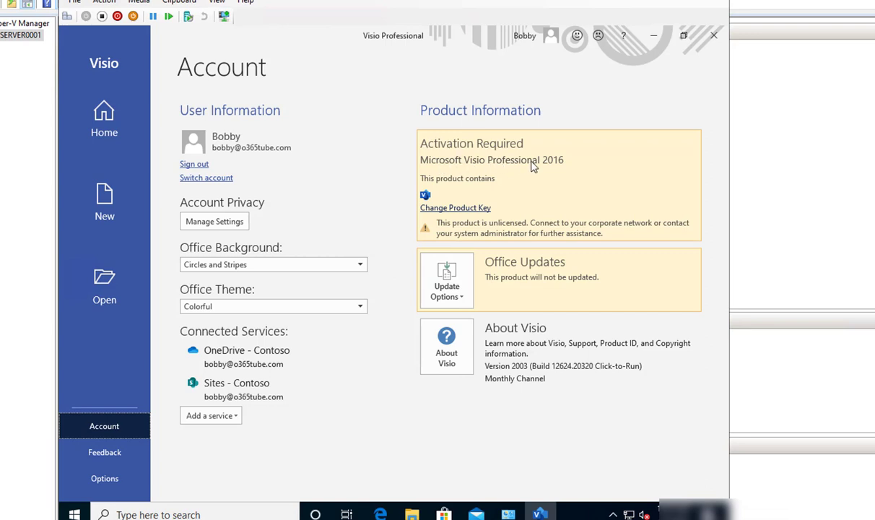
mouse_move(553, 167)
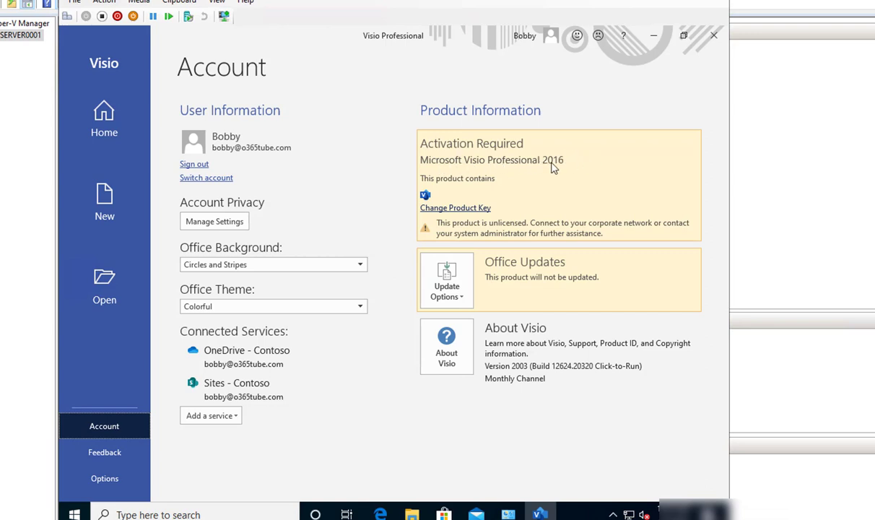
mouse_move(560, 170)
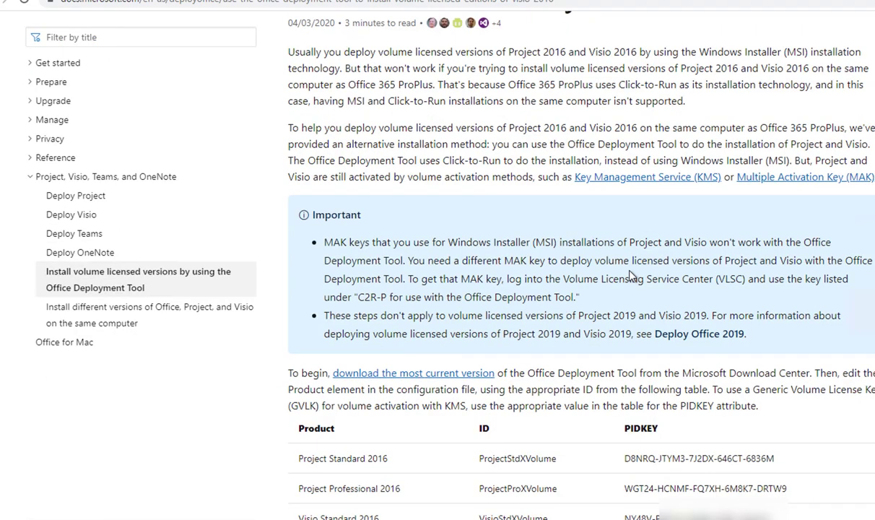
Scroll down to the Product / ID / PIDKEY table for Project and Visio 2016
scroll(down, 3)
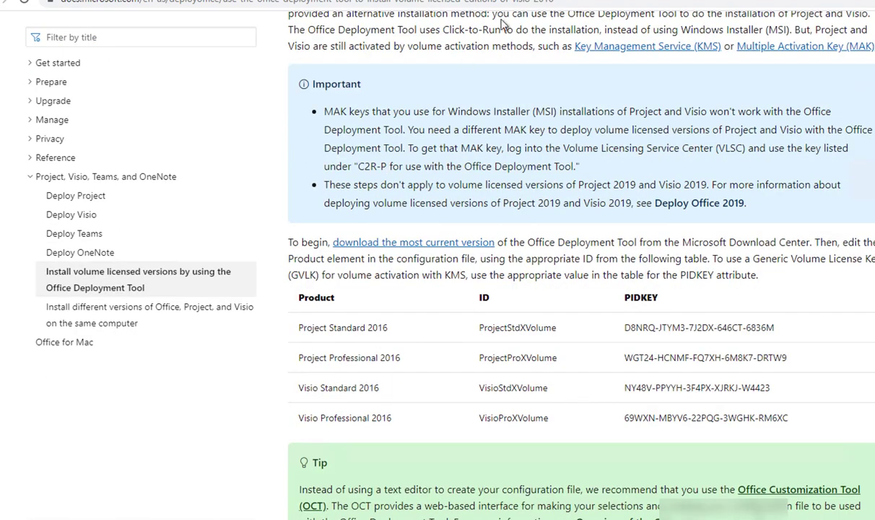